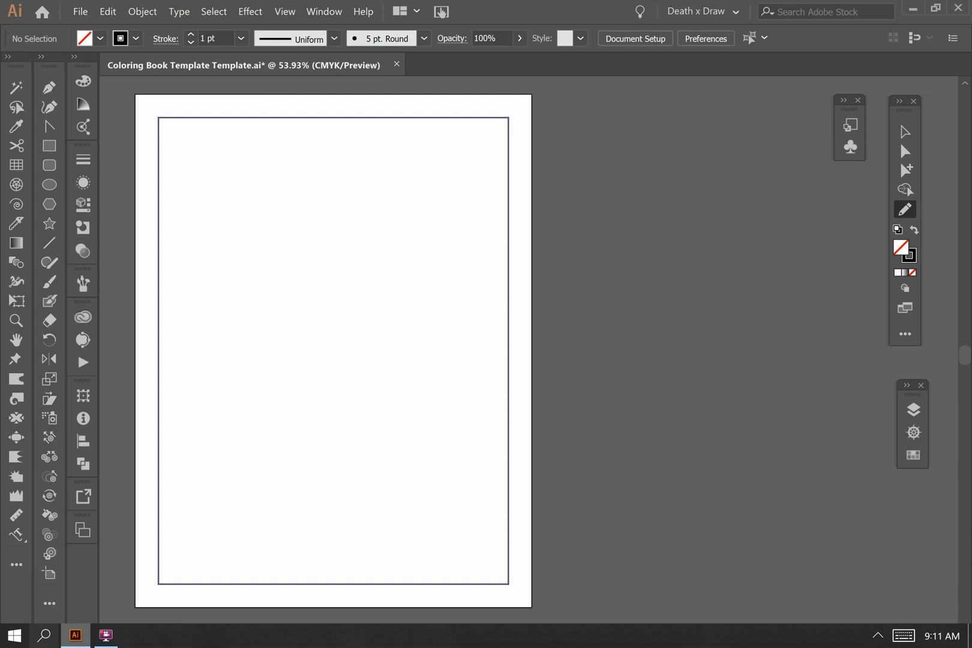
pyautogui.moveTo(49, 438)
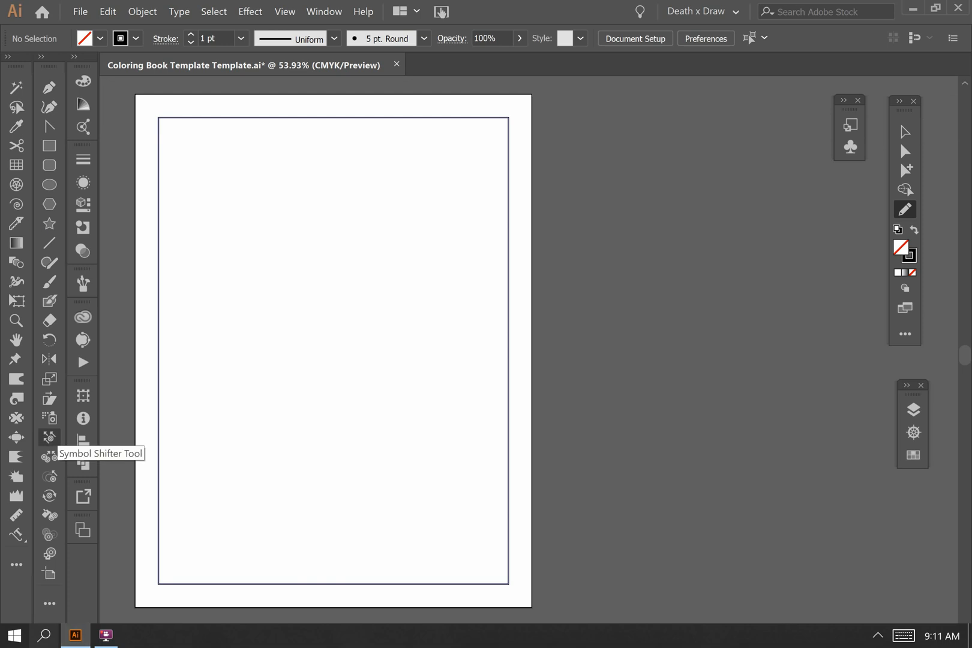
pyautogui.moveTo(50, 438)
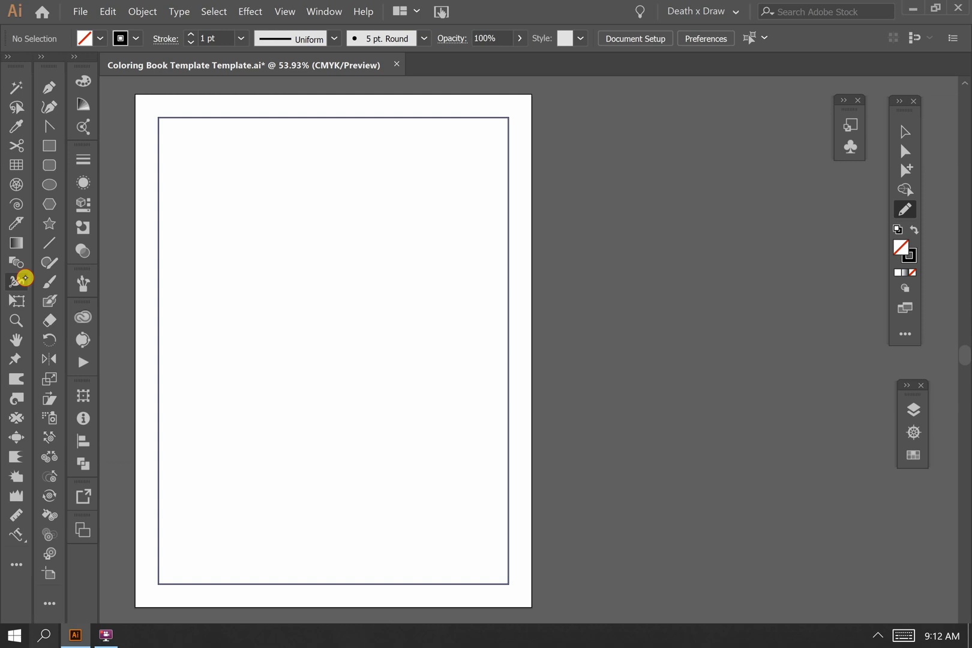
pyautogui.moveTo(49, 281)
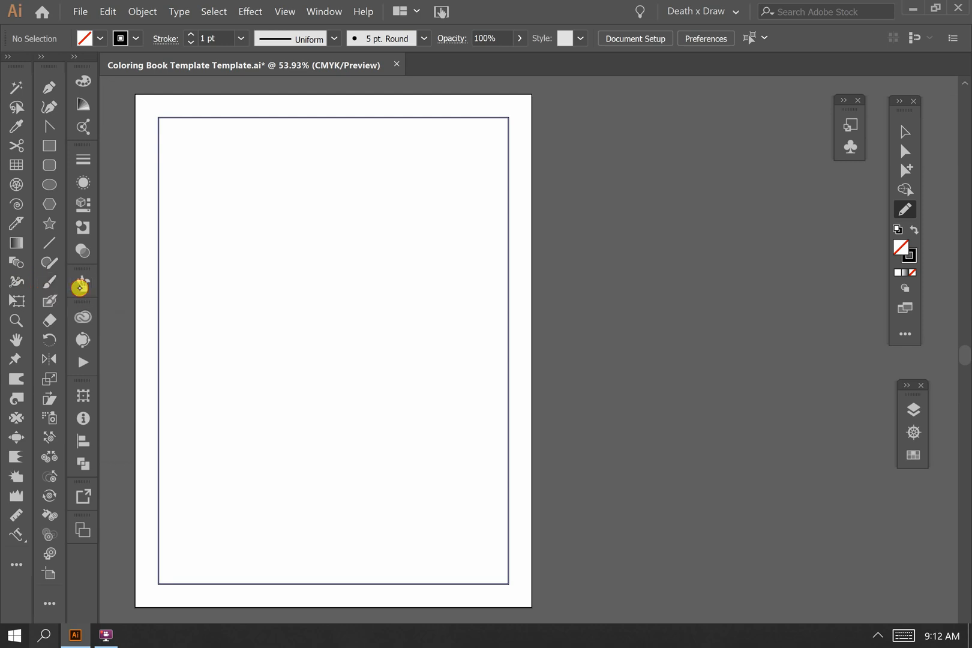
pyautogui.moveTo(83, 318)
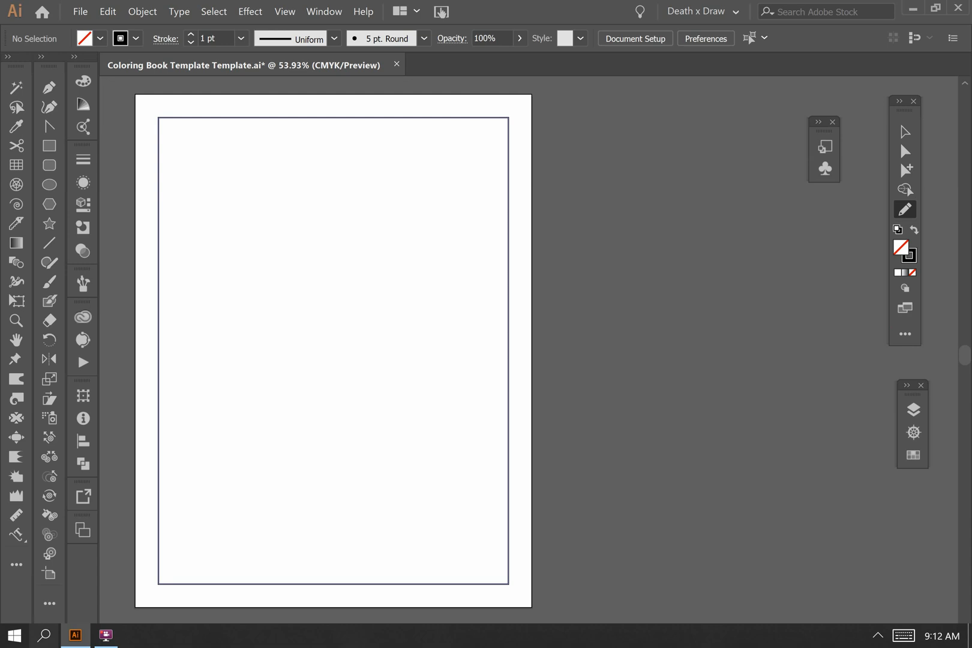
pyautogui.moveTo(904, 131)
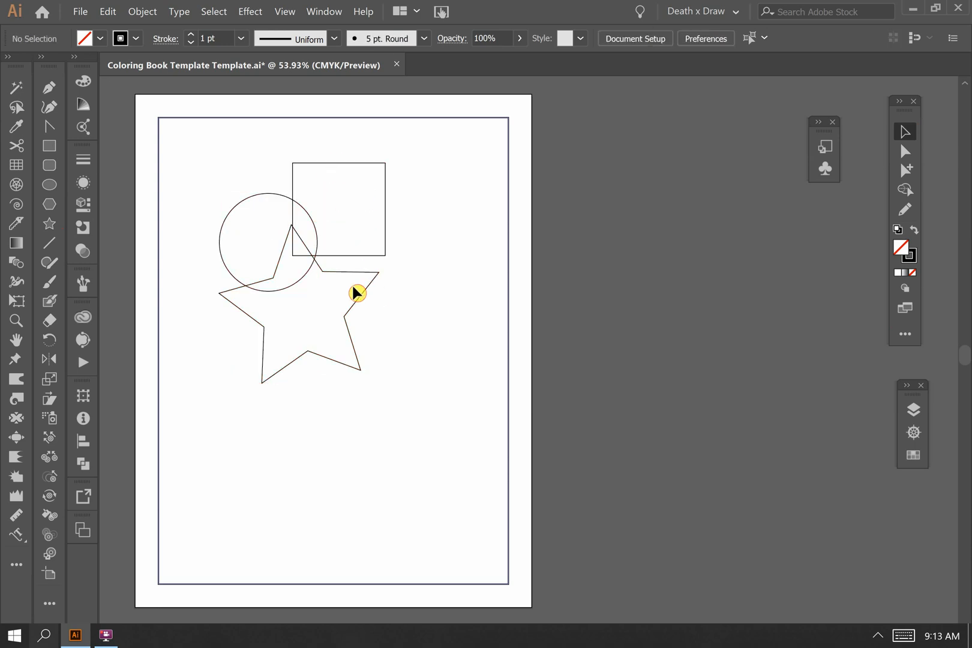
# With Direct Selection, drag the square's top-right anchor out to the right and upward.
pyautogui.click(339, 208)
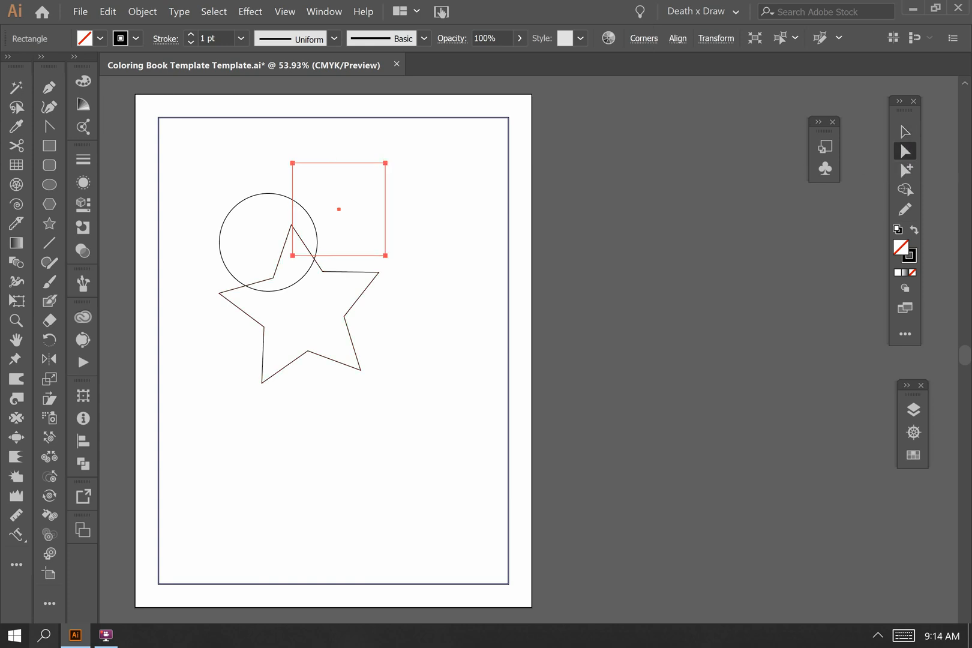
pyautogui.click(49, 107)
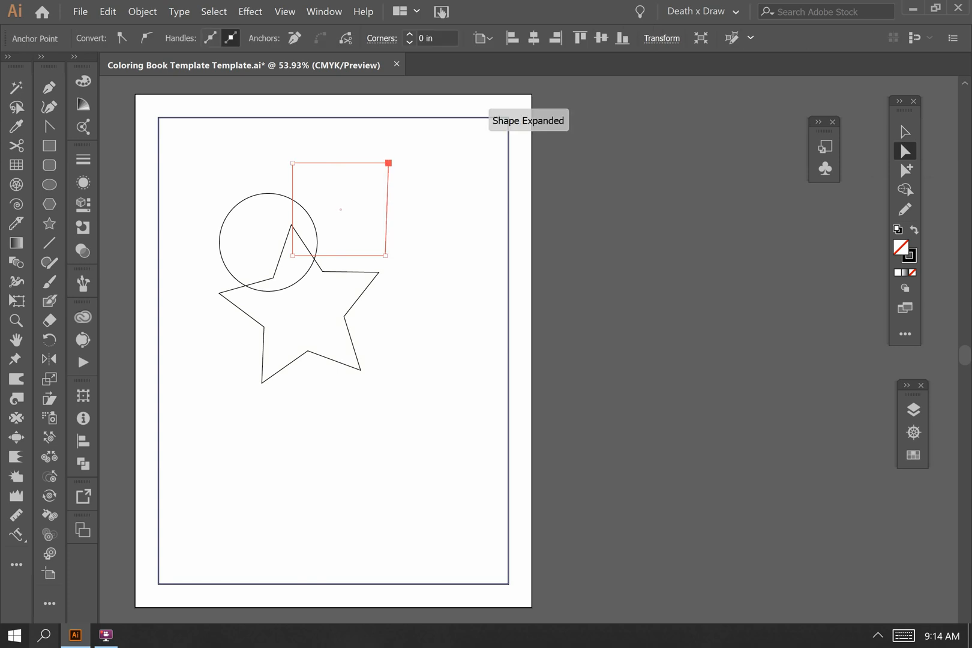
pyautogui.moveTo(389, 163); pyautogui.dragTo(406, 159)
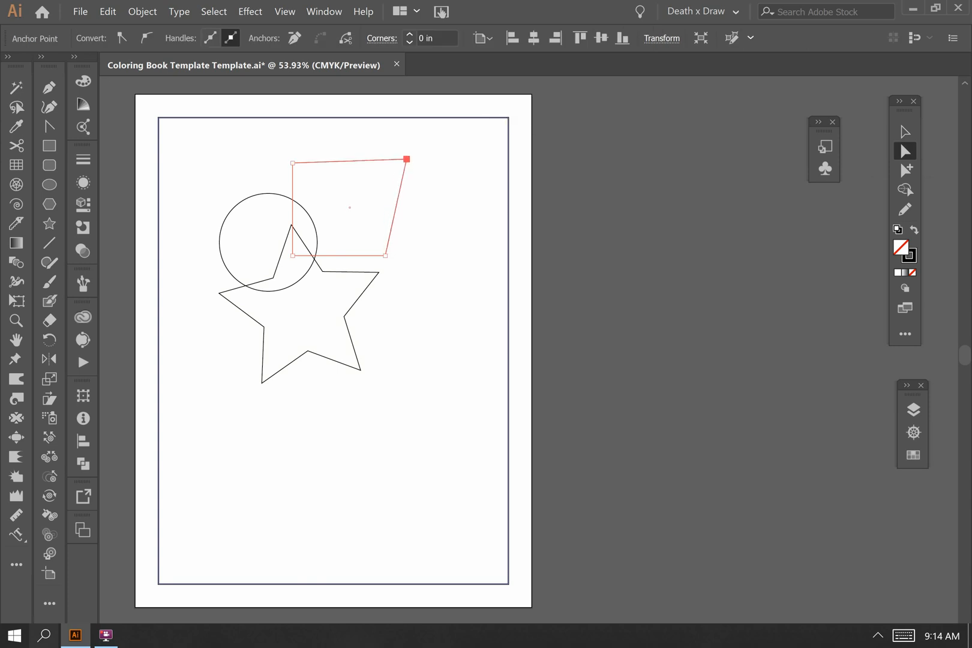
pyautogui.moveTo(406, 159); pyautogui.dragTo(406, 138)
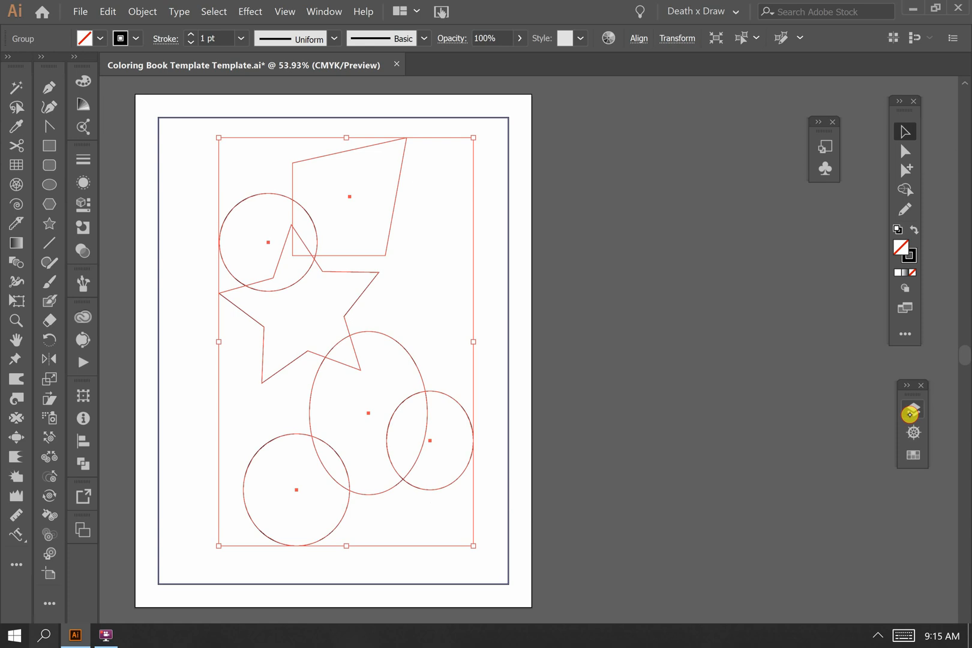
# Add an anchor point to the bottom circle below the star.
pyautogui.click(912, 409)
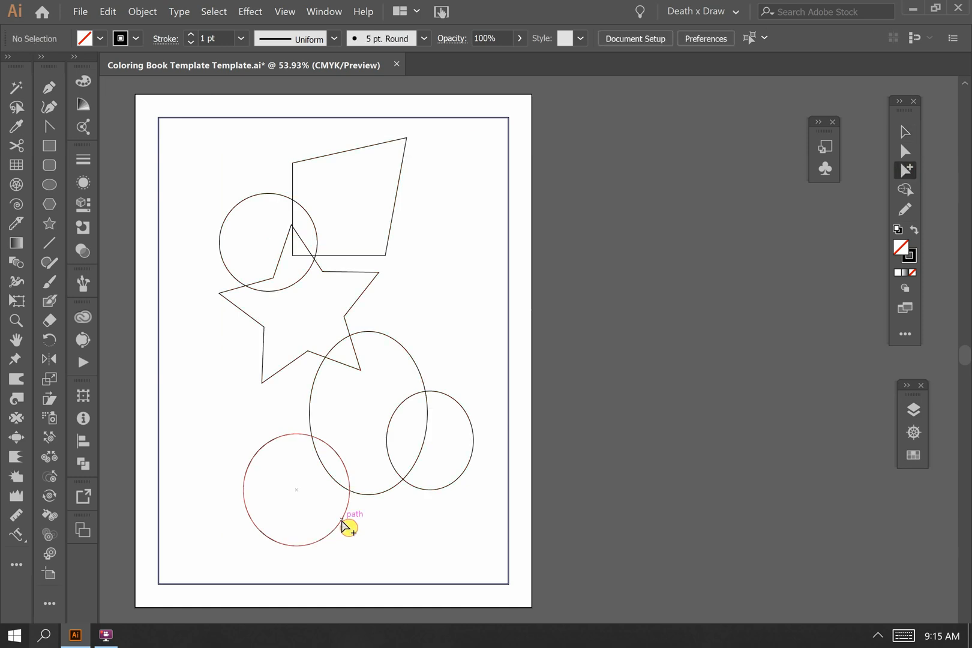
pyautogui.click(344, 525)
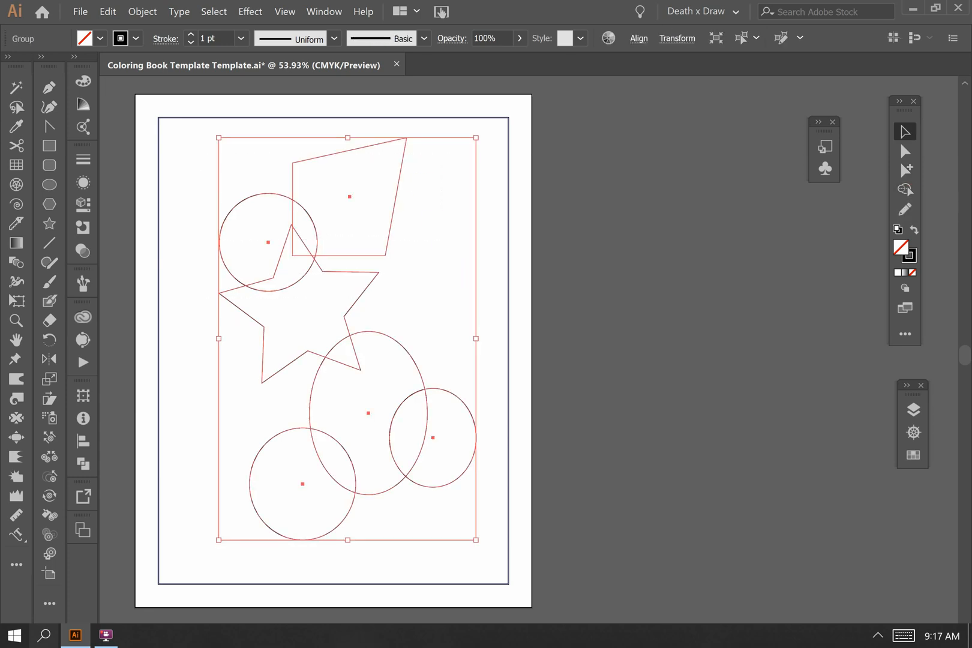
pyautogui.moveTo(904, 189)
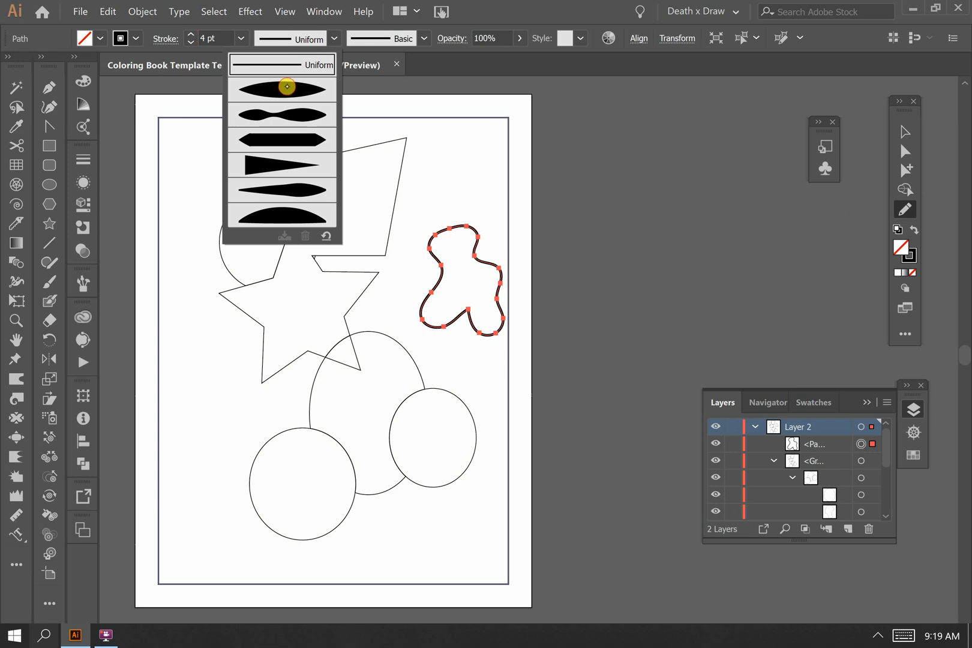
# Open the Variable Width Profile dropdown for the blob's 4 pt stroke.
pyautogui.click(281, 88)
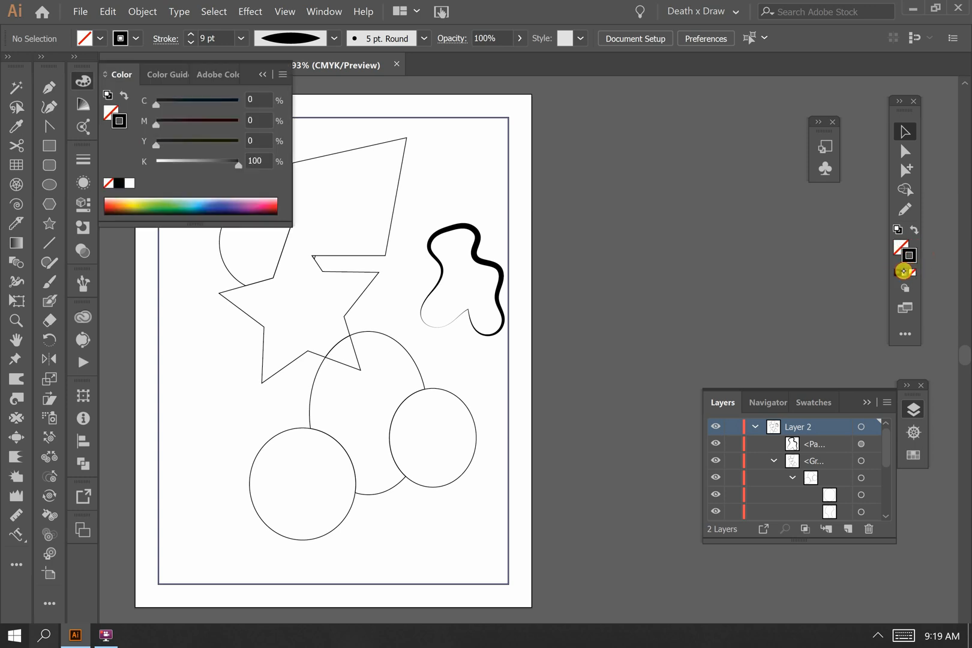
pyautogui.moveTo(903, 272)
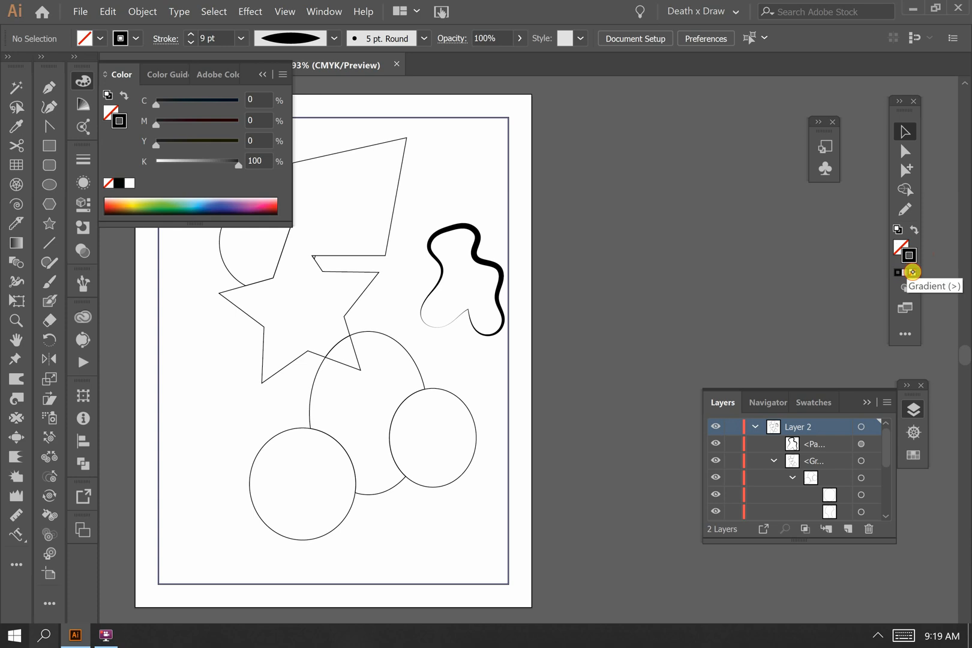
pyautogui.moveTo(897, 272)
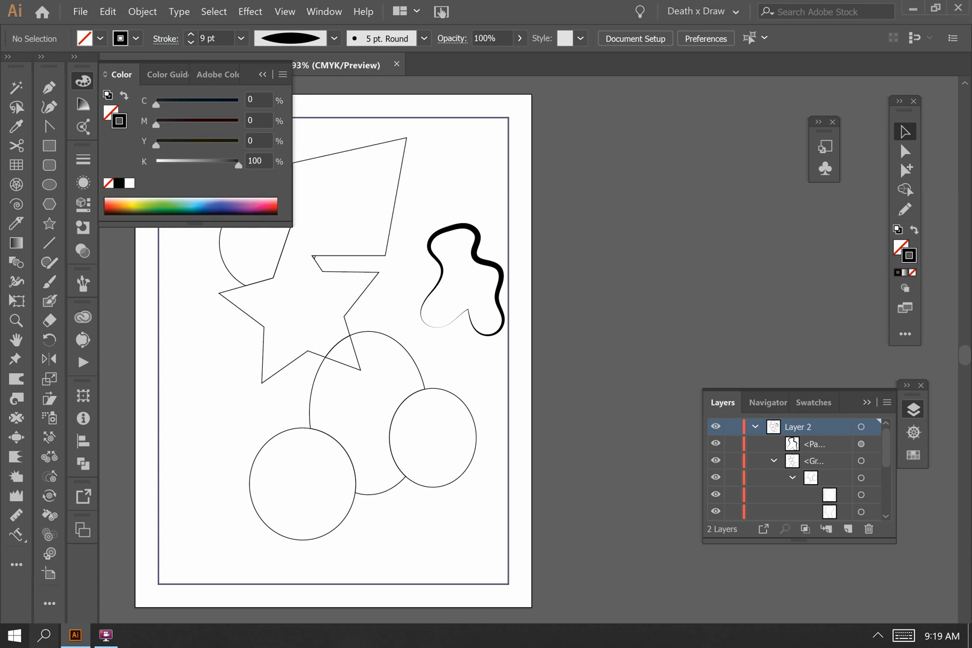
# Bring up the drawing mode options for the 9 pt tapered blob.
pyautogui.click(904, 288)
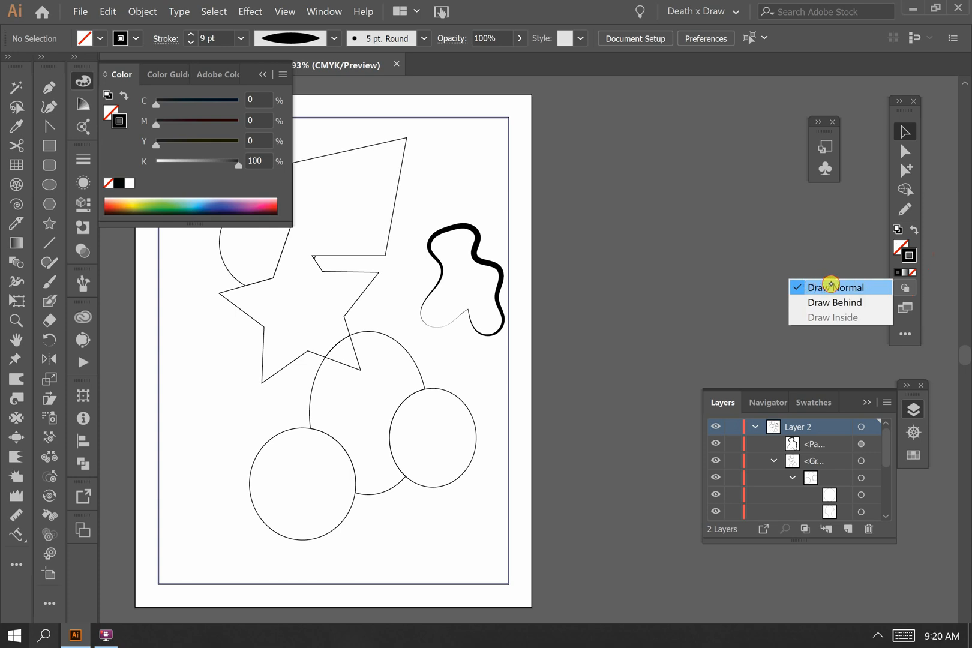
pyautogui.moveTo(834, 302)
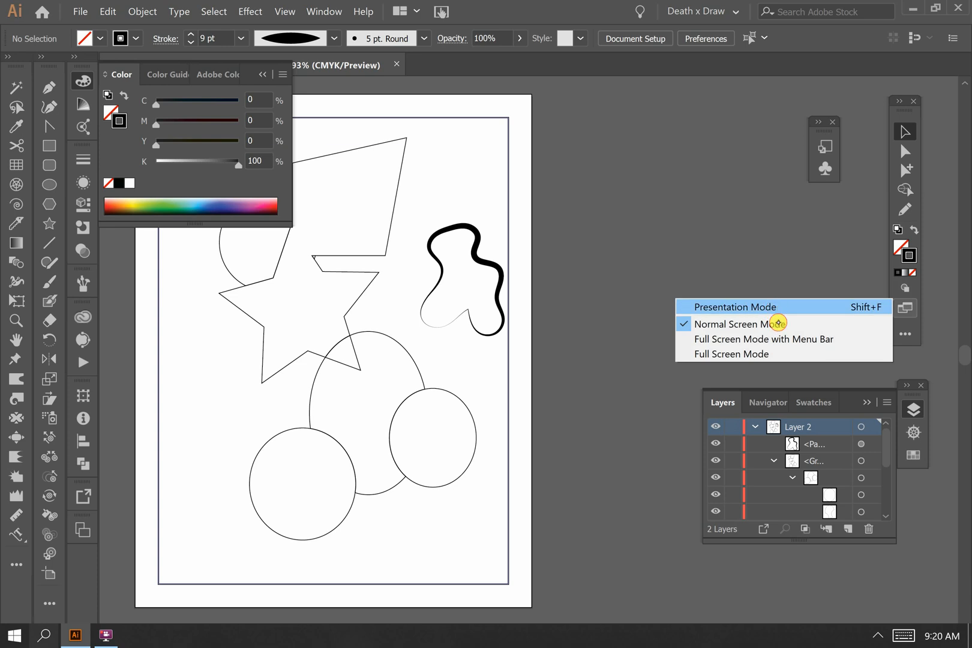
pyautogui.moveTo(744, 323)
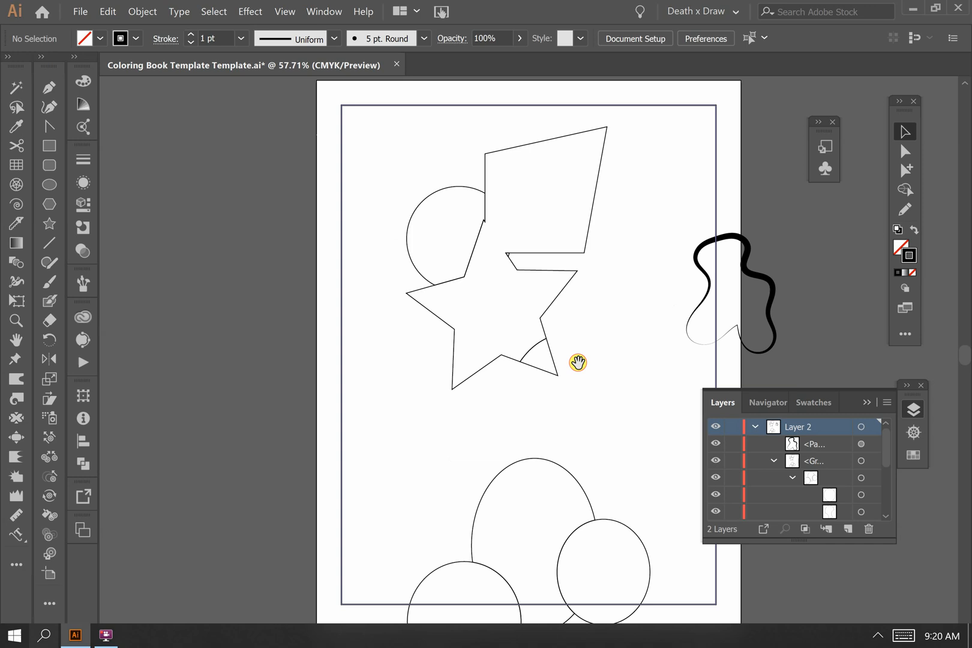
# Pan the artboard left with the Hand tool so the page shows fully.
pyautogui.moveTo(577, 363); pyautogui.dragTo(409, 366)
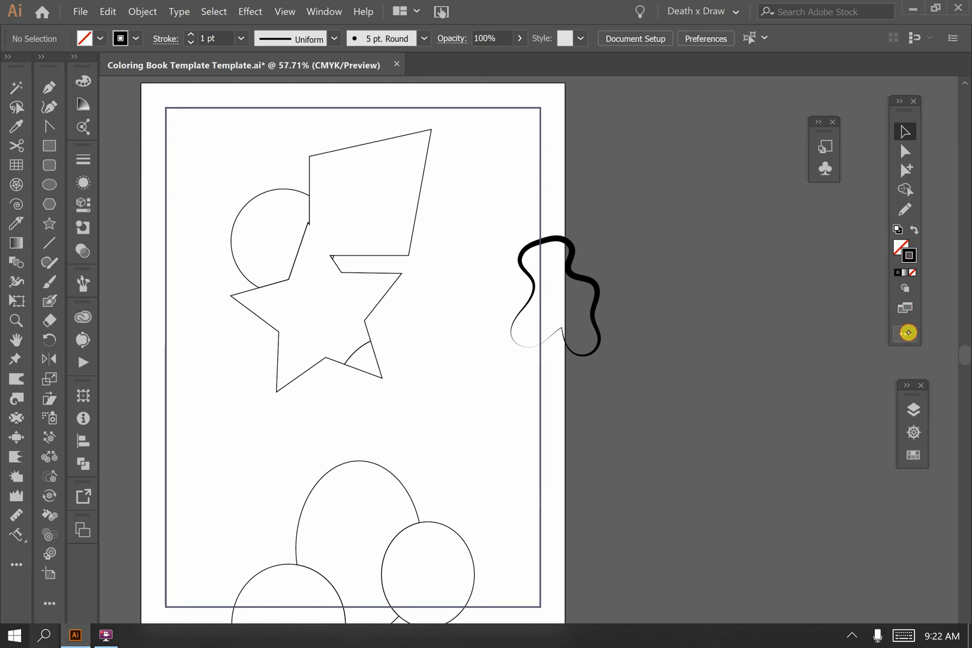
pyautogui.moveTo(907, 333)
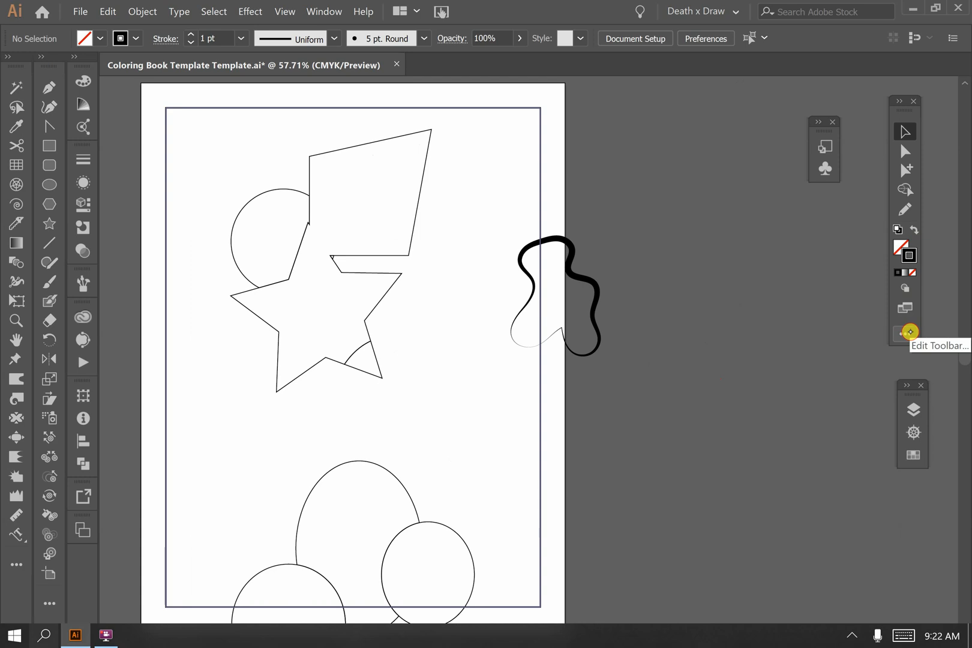
pyautogui.click(909, 332)
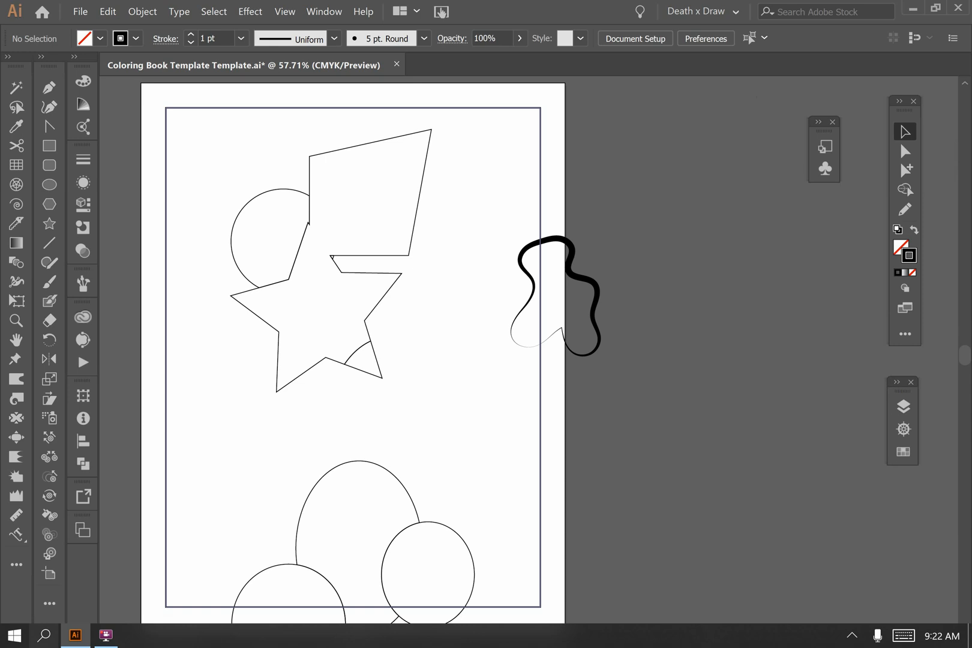
pyautogui.click(902, 406)
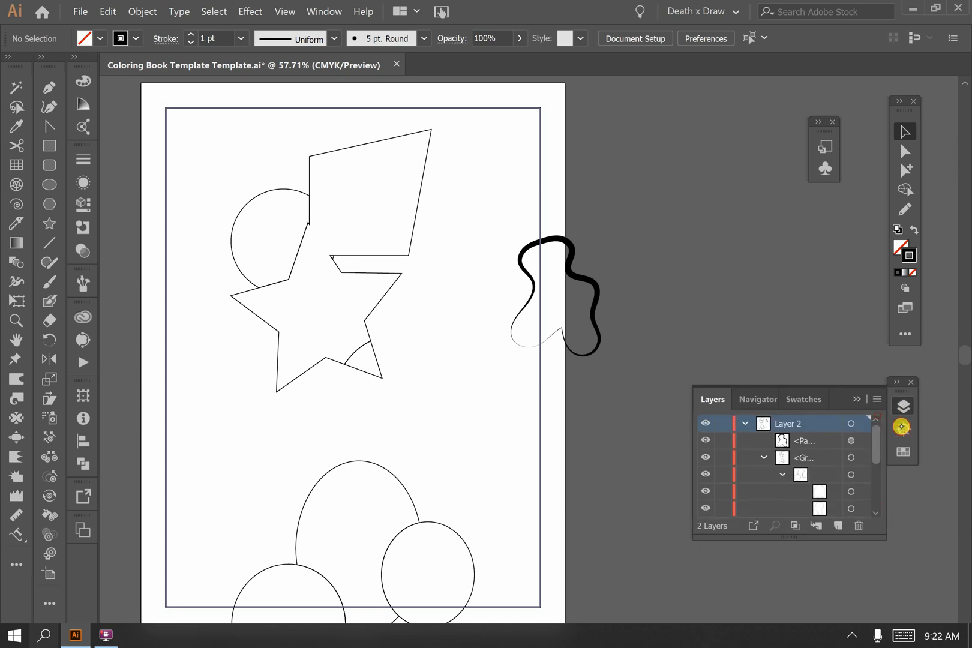
pyautogui.click(756, 399)
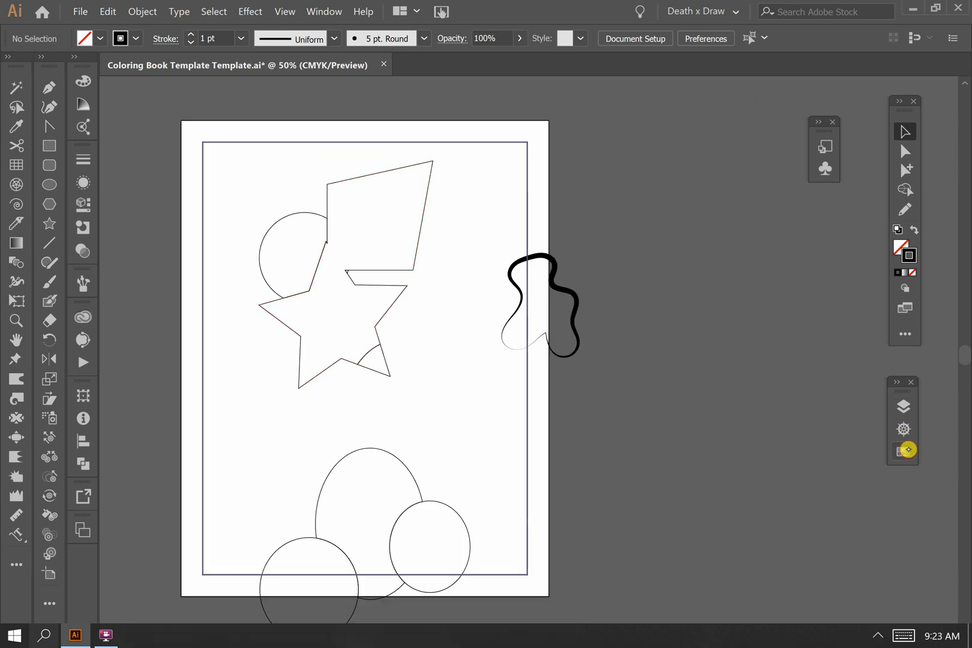
pyautogui.click(906, 451)
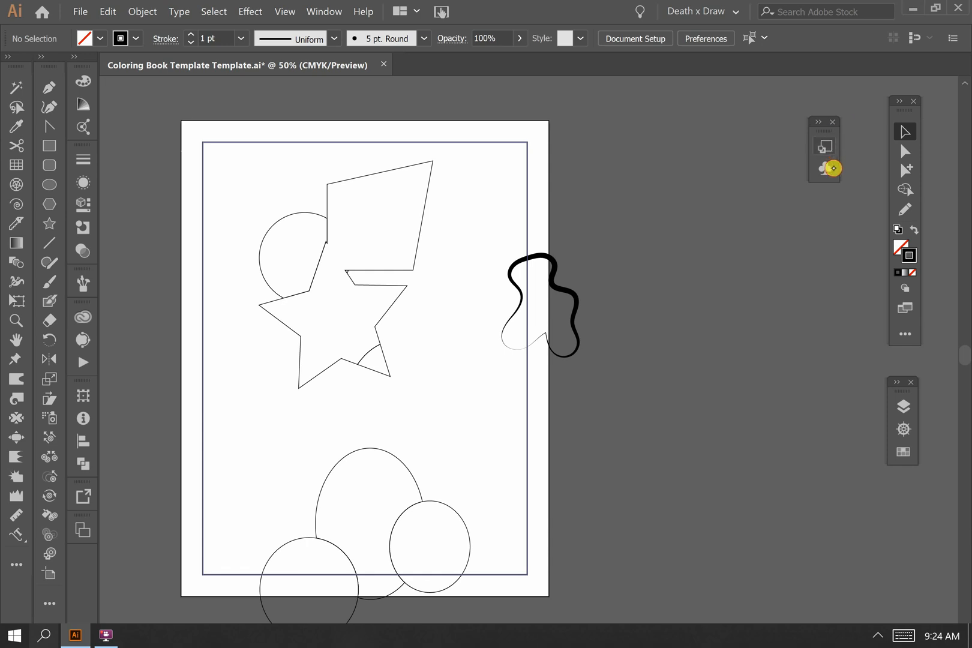
# Place BG Element 007 from User Defined > DxD design symbols onto the artboard.
pyautogui.click(824, 147)
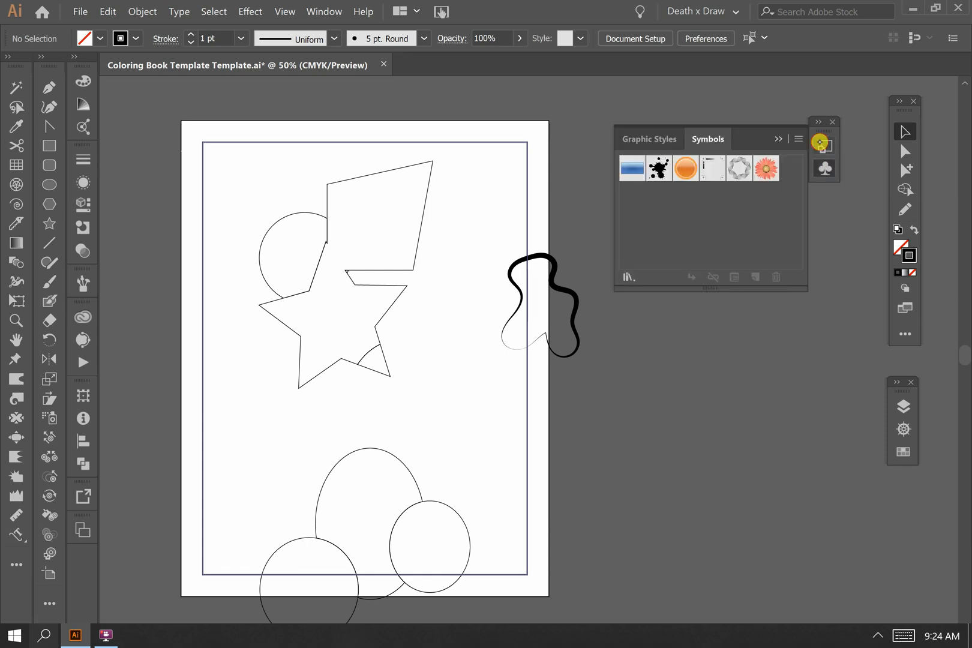
pyautogui.click(649, 138)
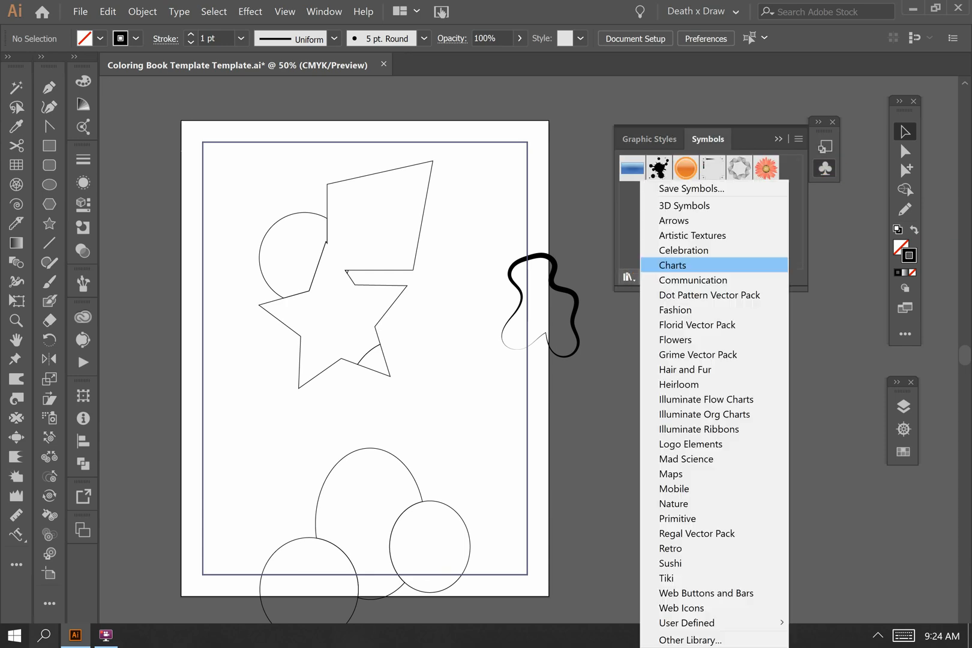
pyautogui.moveTo(680, 607)
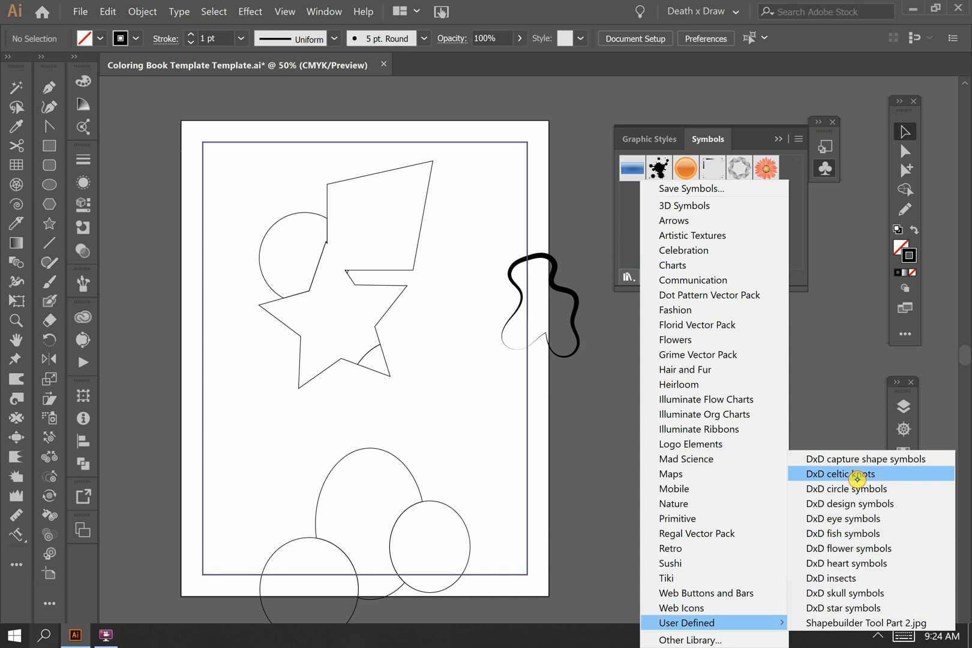
pyautogui.click(840, 474)
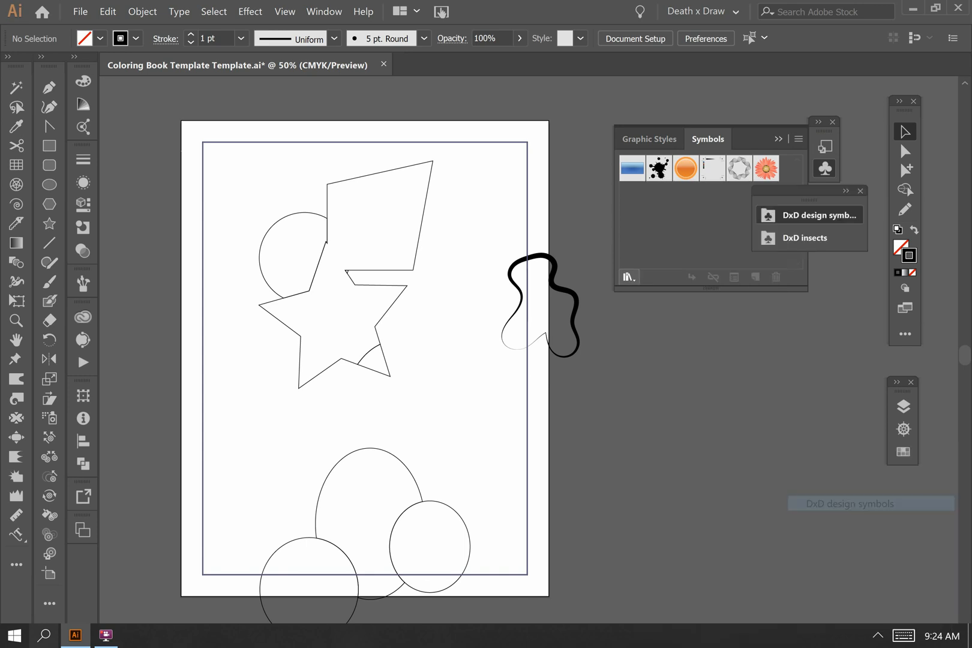
pyautogui.click(817, 215)
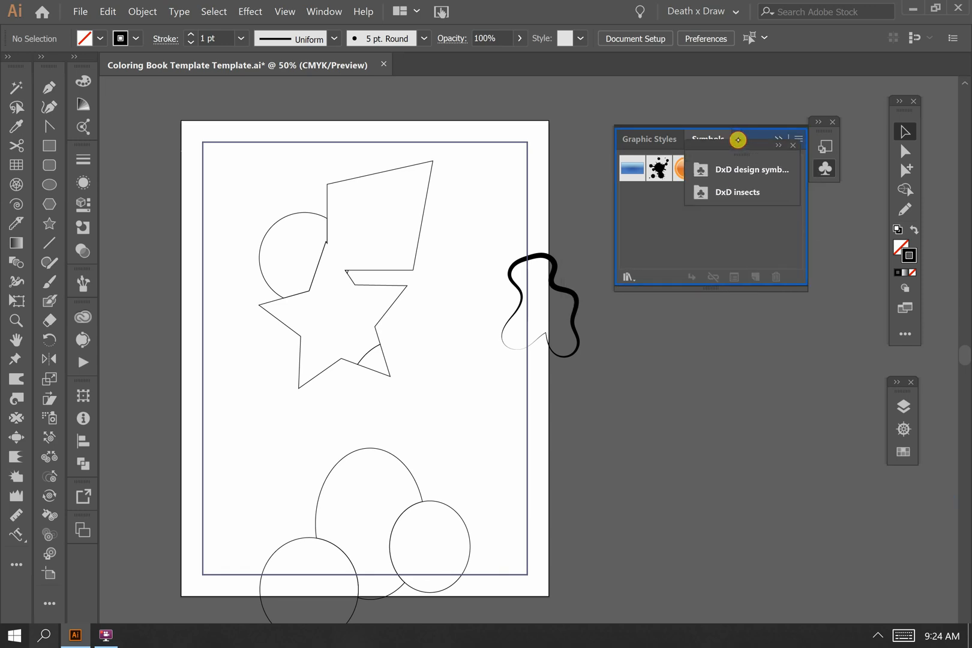
pyautogui.click(749, 169)
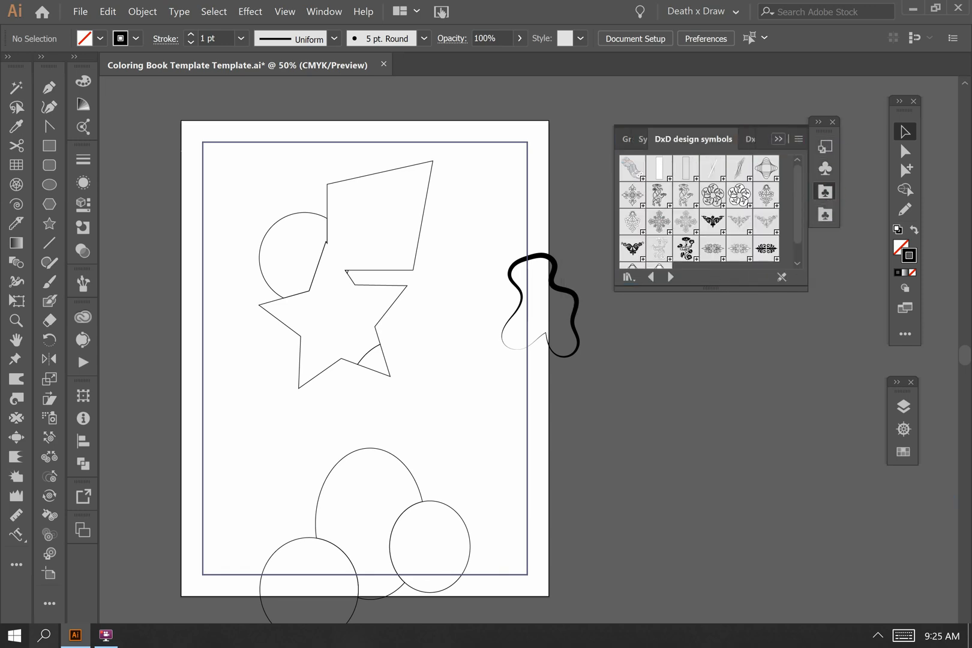
pyautogui.click(659, 222)
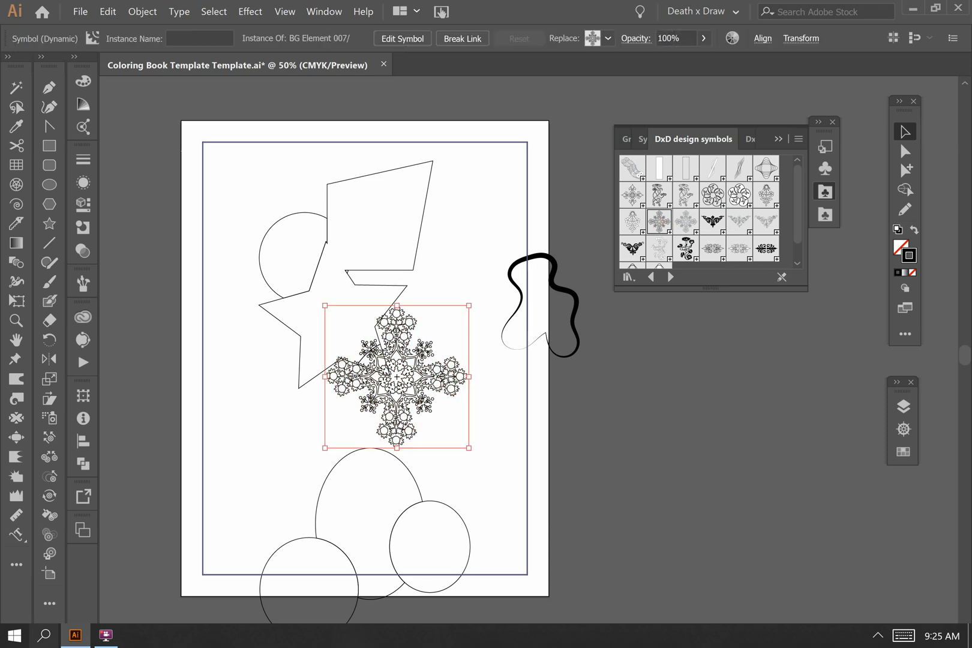
pyautogui.moveTo(825, 146)
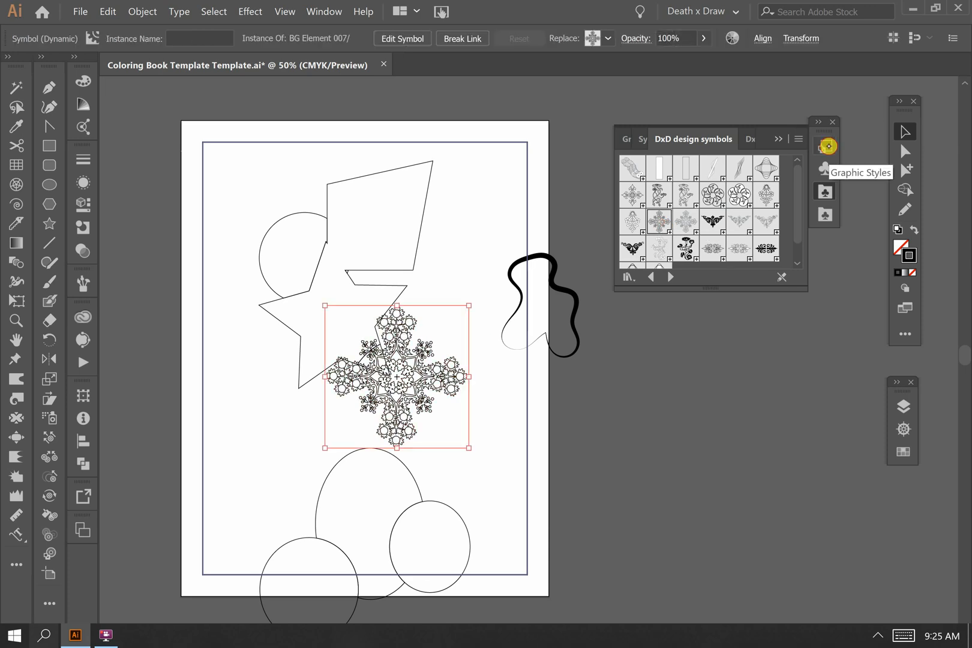
pyautogui.click(825, 146)
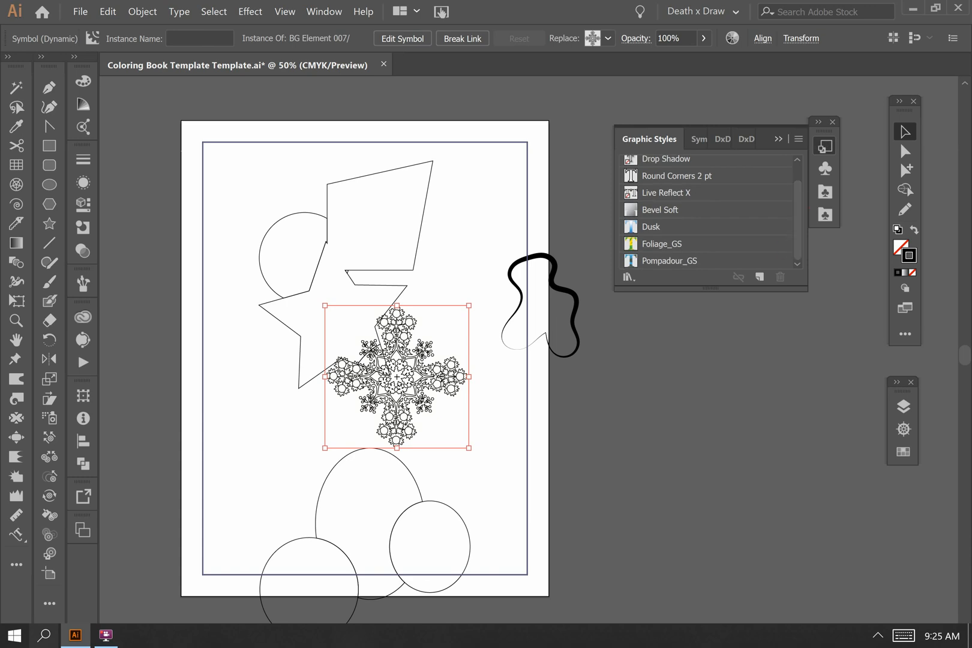
# Open the DxD Graphic Styles library, then collapse the style and symbol panels.
pyautogui.click(628, 277)
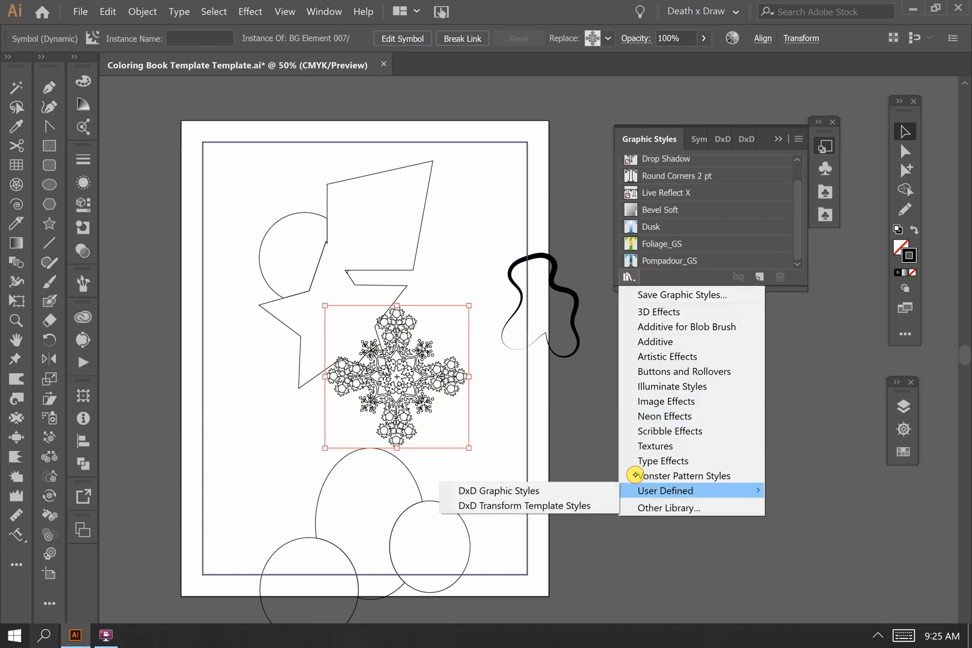
pyautogui.click(499, 490)
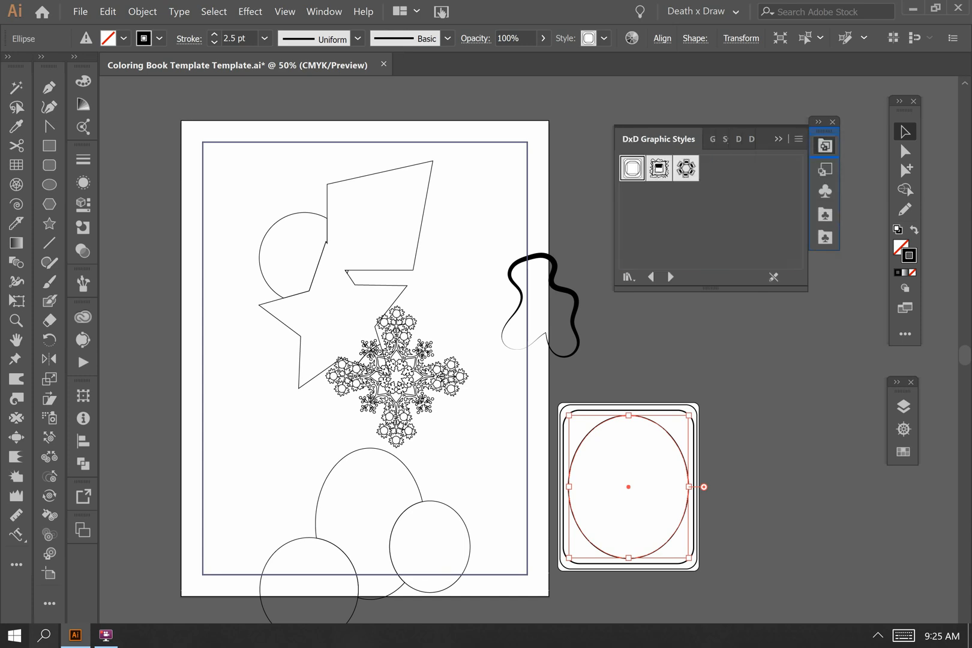
pyautogui.click(833, 122)
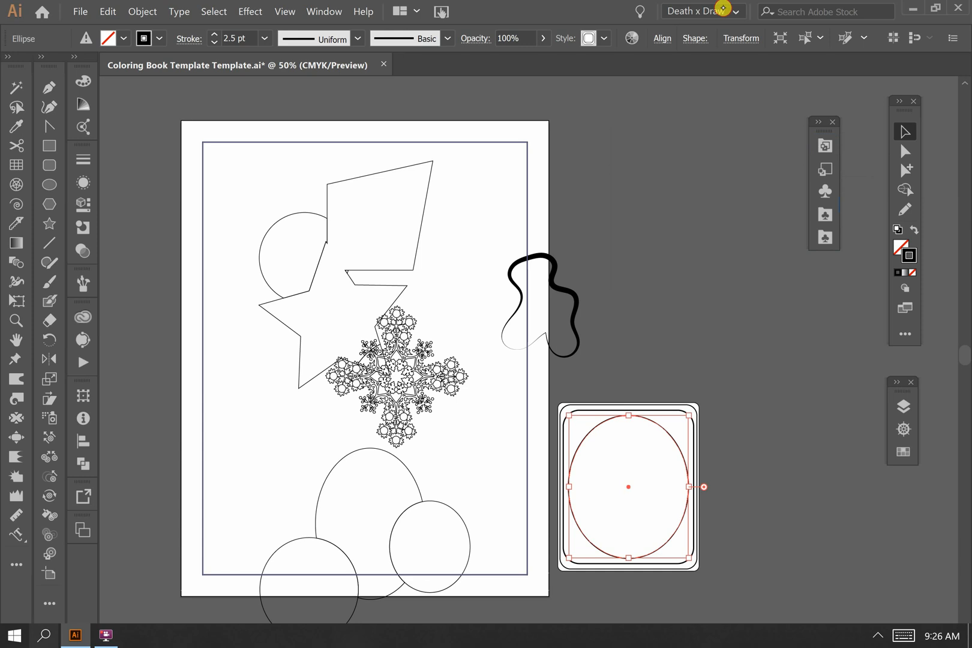
# Choose the Essentials Classic workspace and view the Ellipse tool's shape flyout.
pyautogui.click(702, 12)
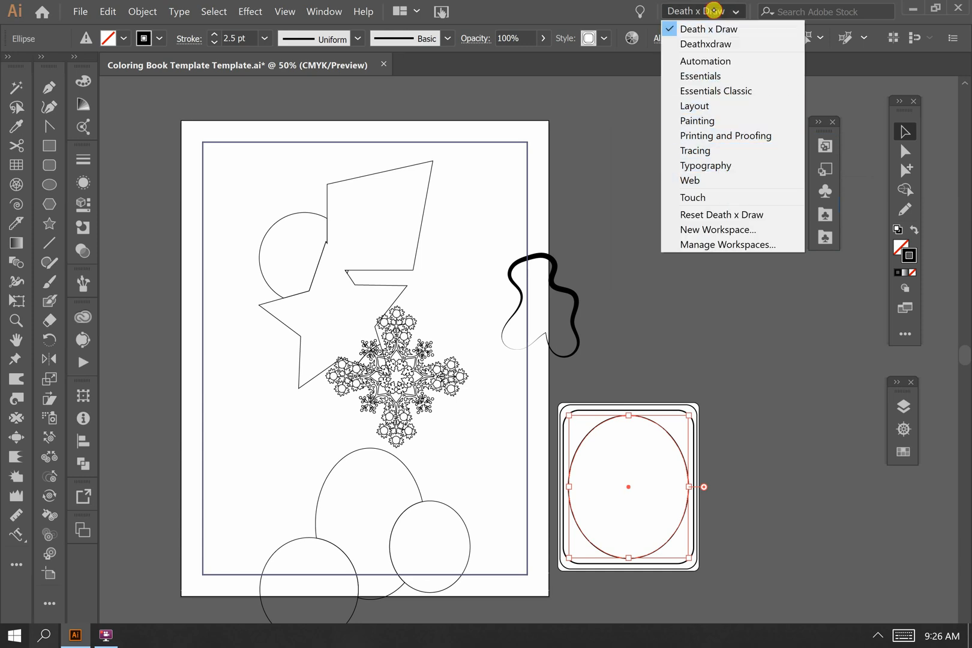
pyautogui.moveTo(705, 43)
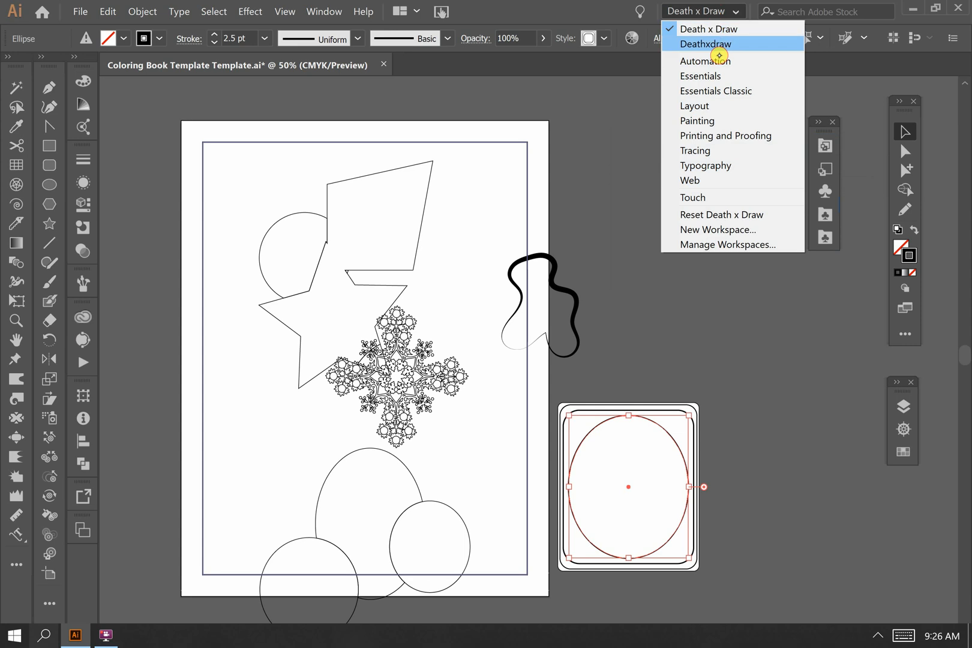
pyautogui.click(714, 91)
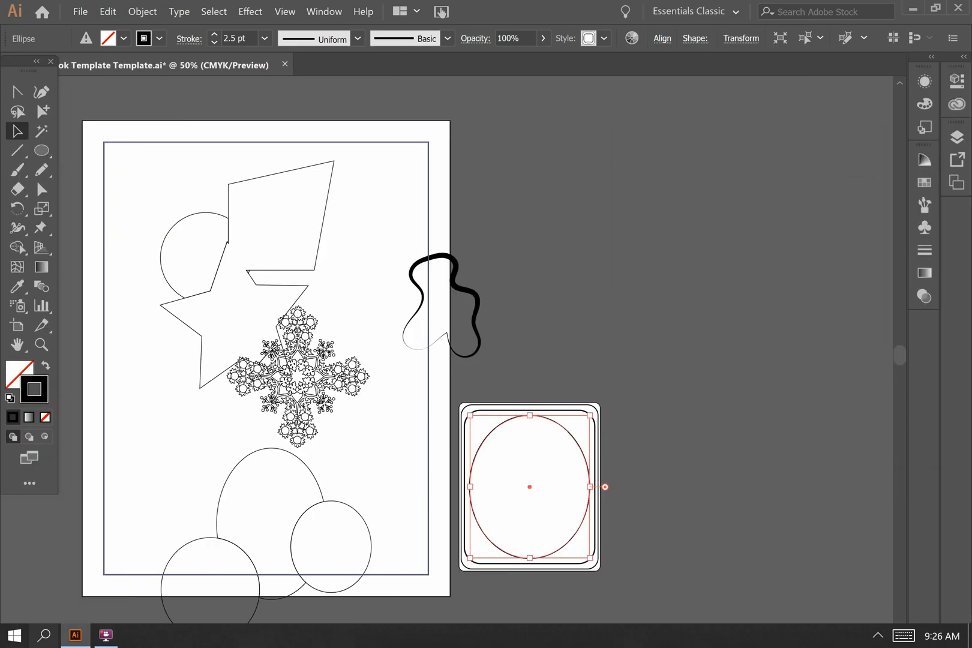
pyautogui.moveTo(41, 150)
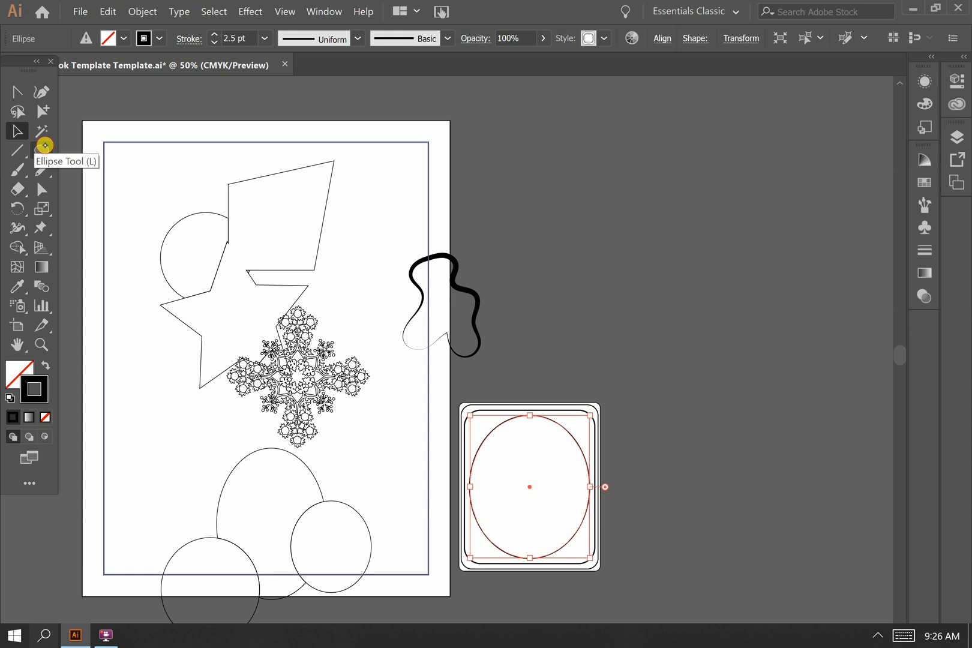
pyautogui.click(17, 150)
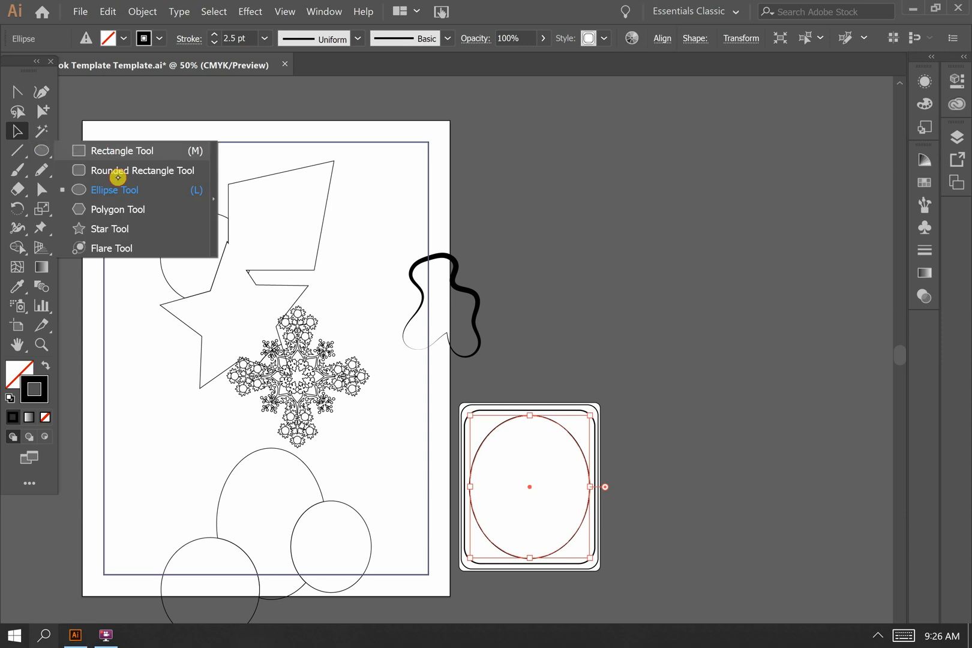
pyautogui.moveTo(59, 165)
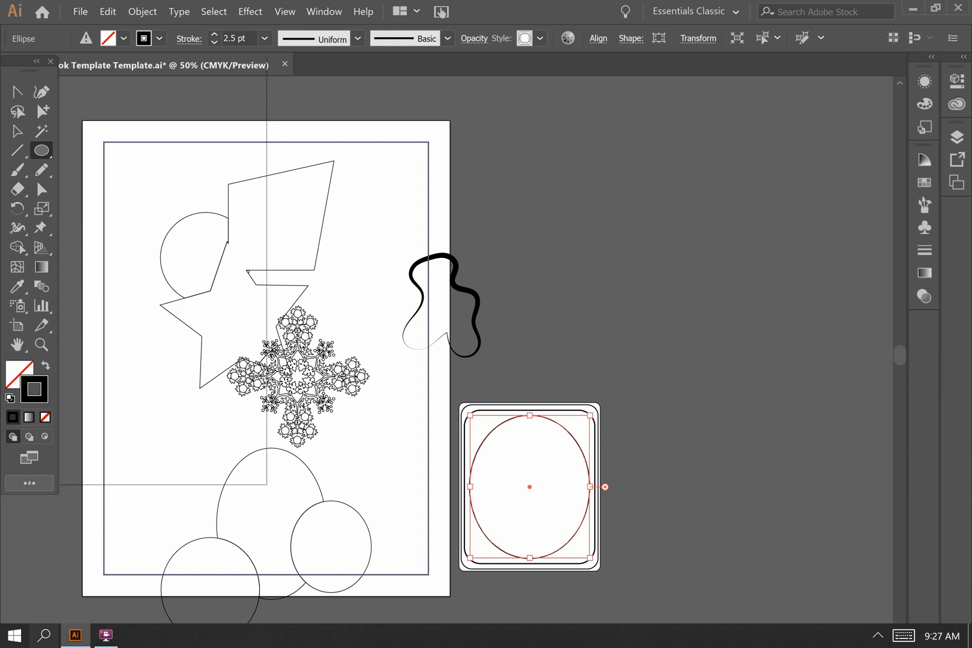
# Open the All Tools drawer from the Edit Toolbar (…) button.
pyautogui.click(29, 483)
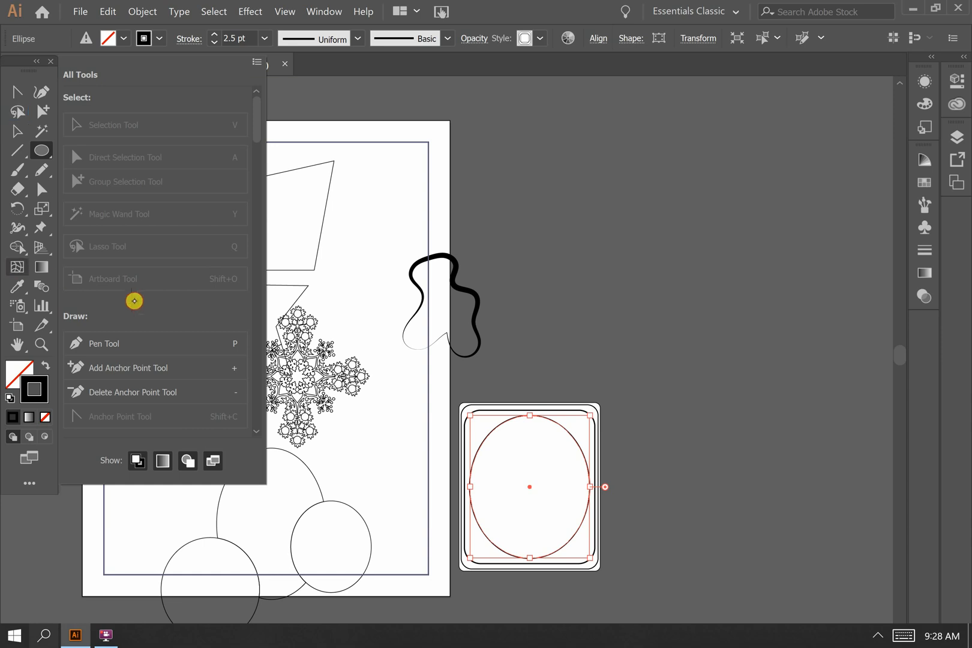
pyautogui.moveTo(42, 168)
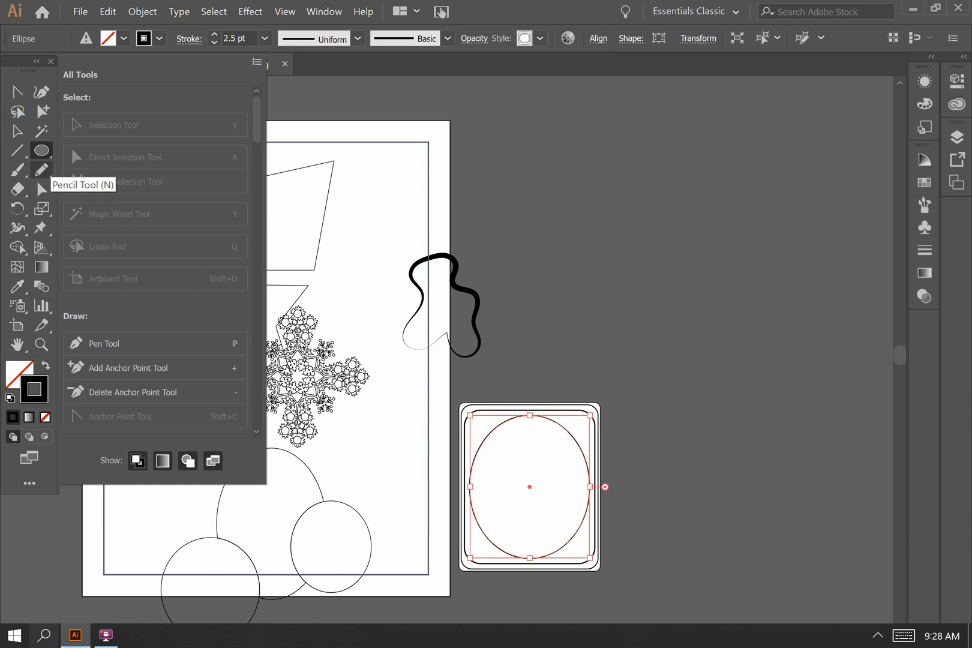
pyautogui.moveTo(111, 191)
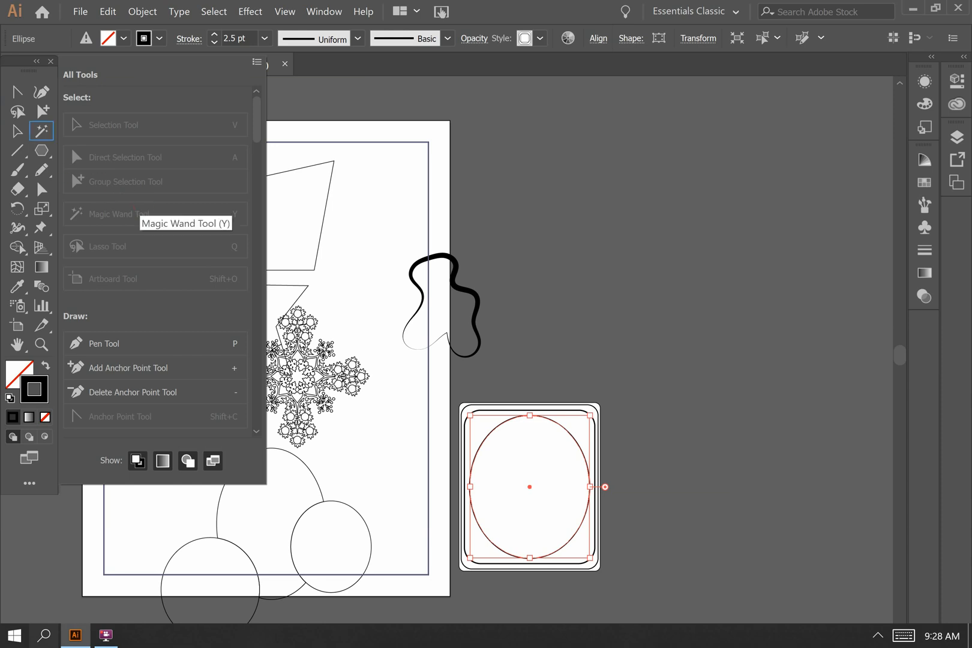
pyautogui.moveTo(42, 150)
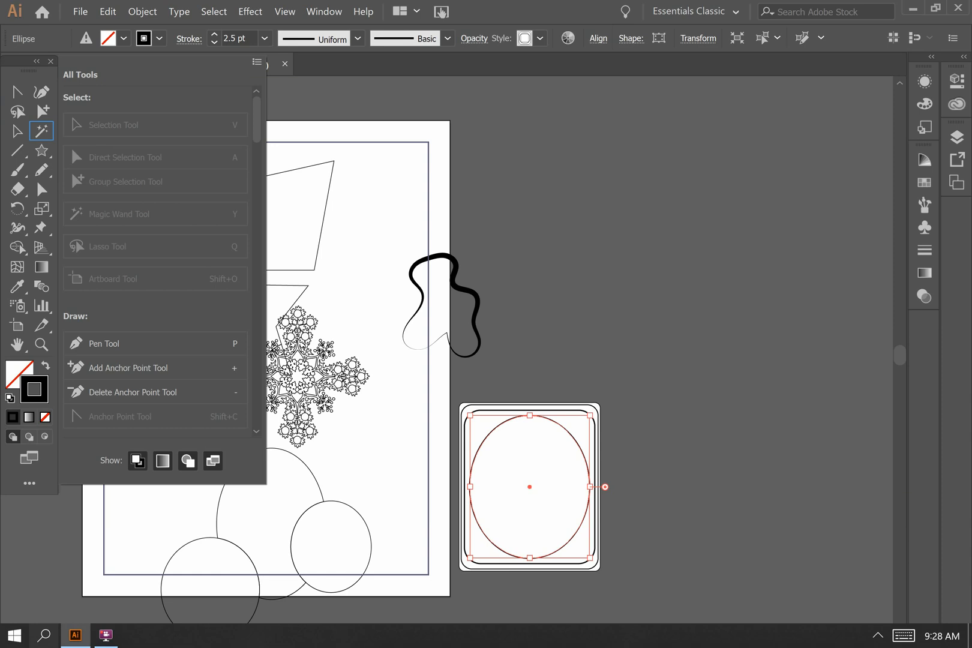
pyautogui.moveTo(42, 131)
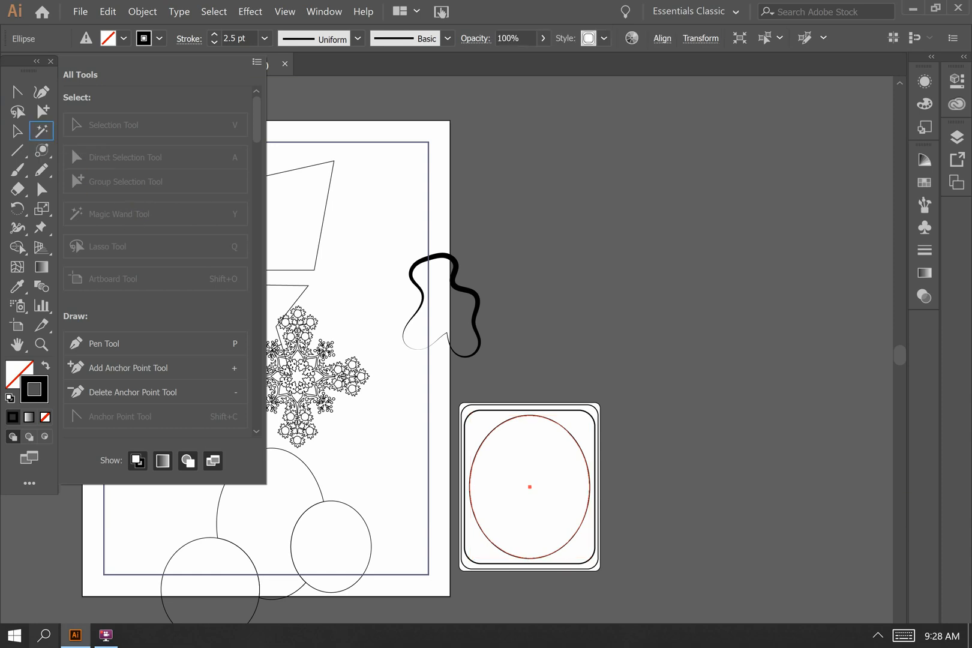
pyautogui.moveTo(41, 168)
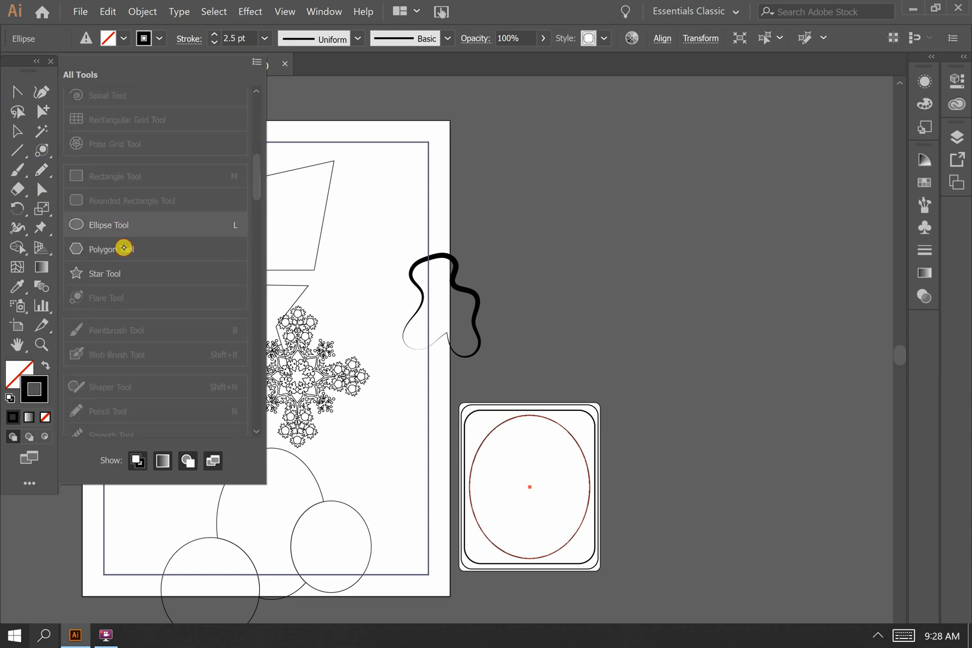
pyautogui.moveTo(120, 273)
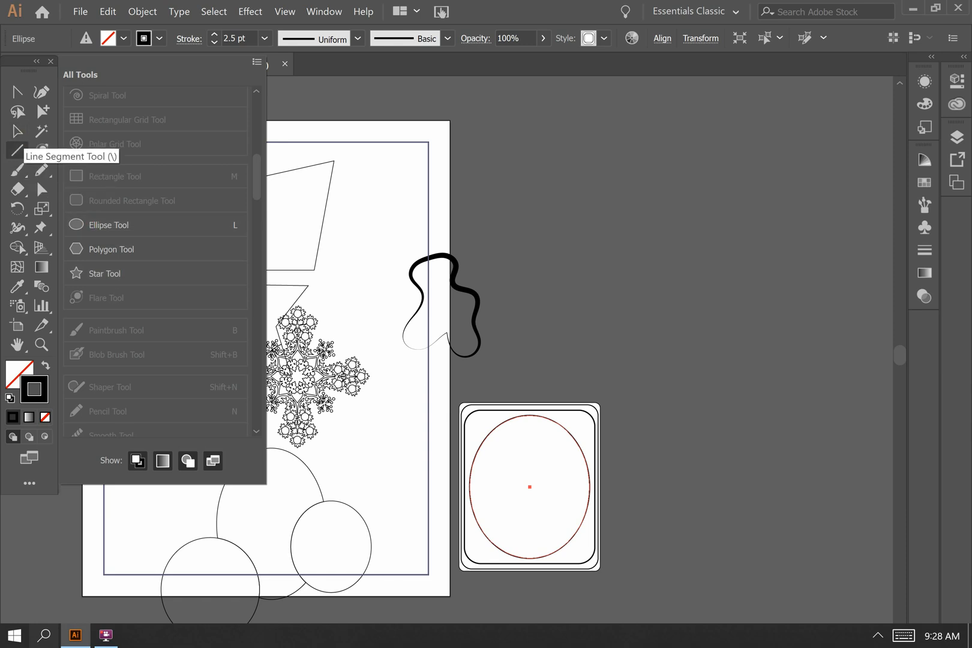
# Add the Ellipse and Polygon tools to the toolbar as separate slots.
pyautogui.click(106, 225)
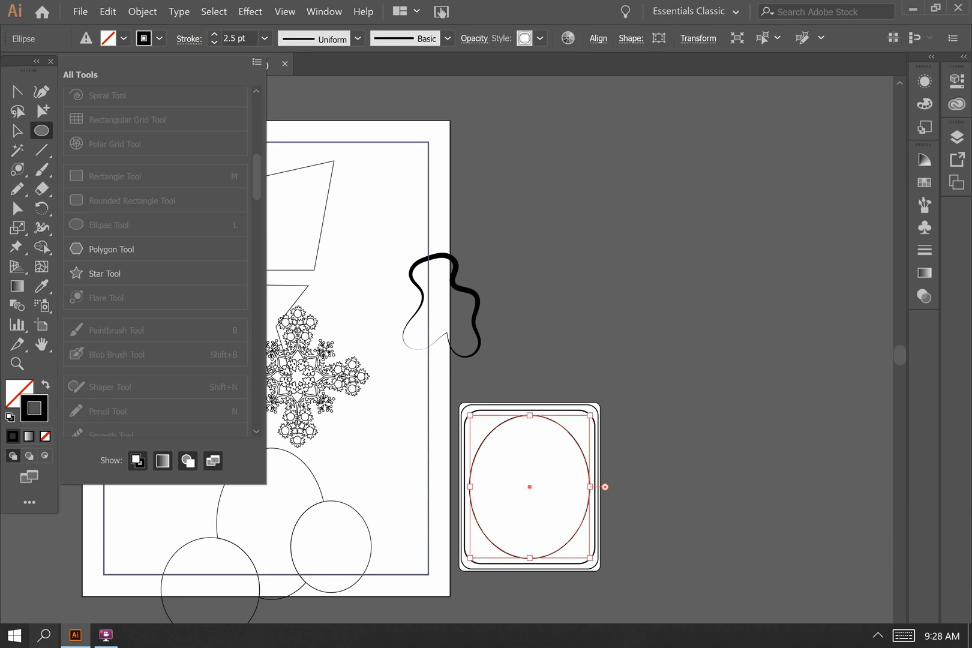
pyautogui.moveTo(41, 131)
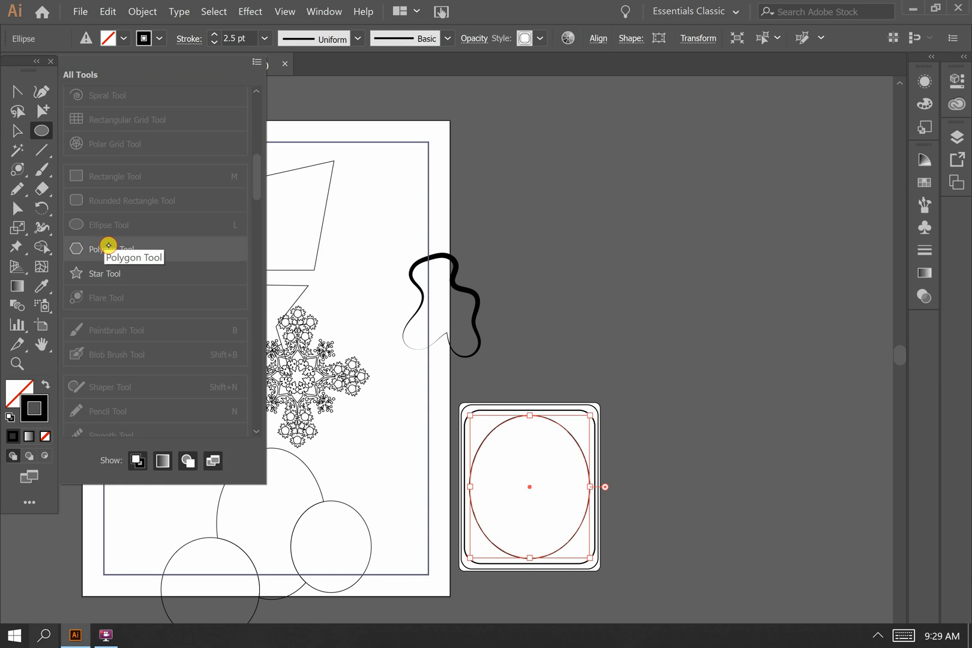
pyautogui.click(112, 248)
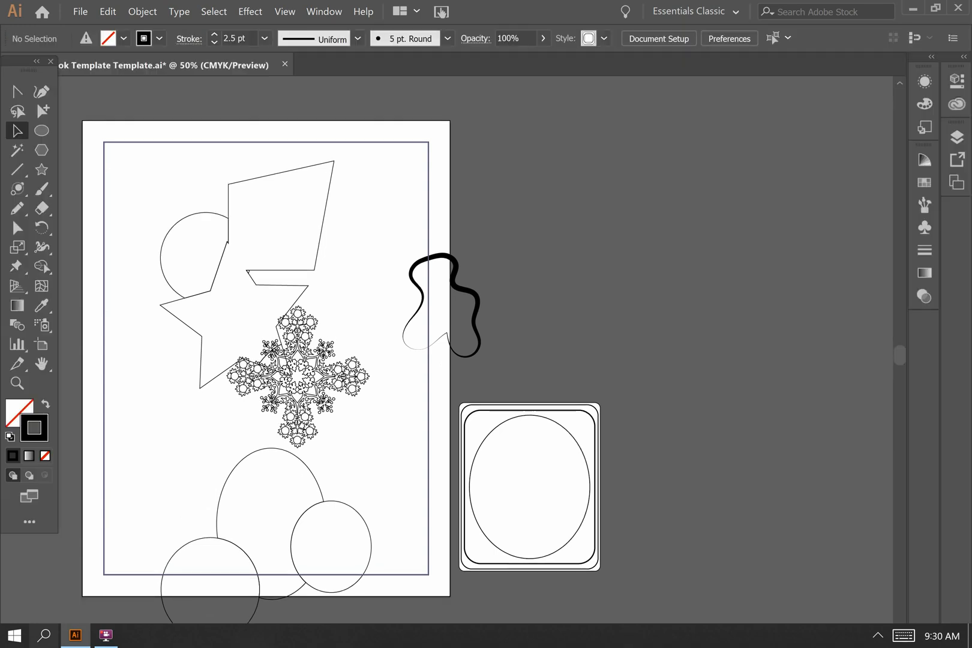
pyautogui.moveTo(699, 18)
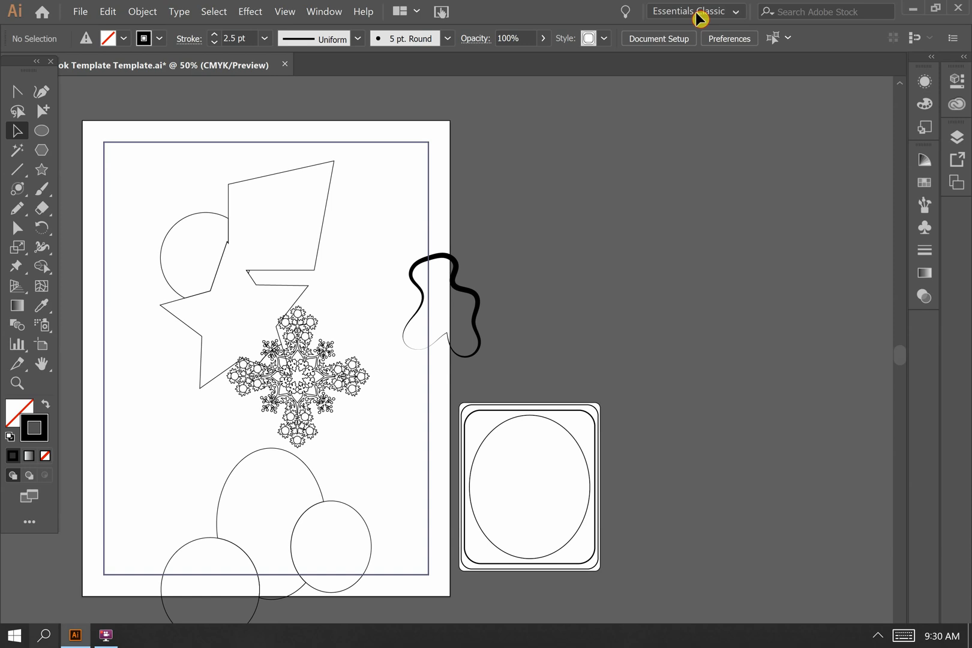
# Open the Essentials Classic workspace switcher to show the list of workspaces.
pyautogui.click(694, 11)
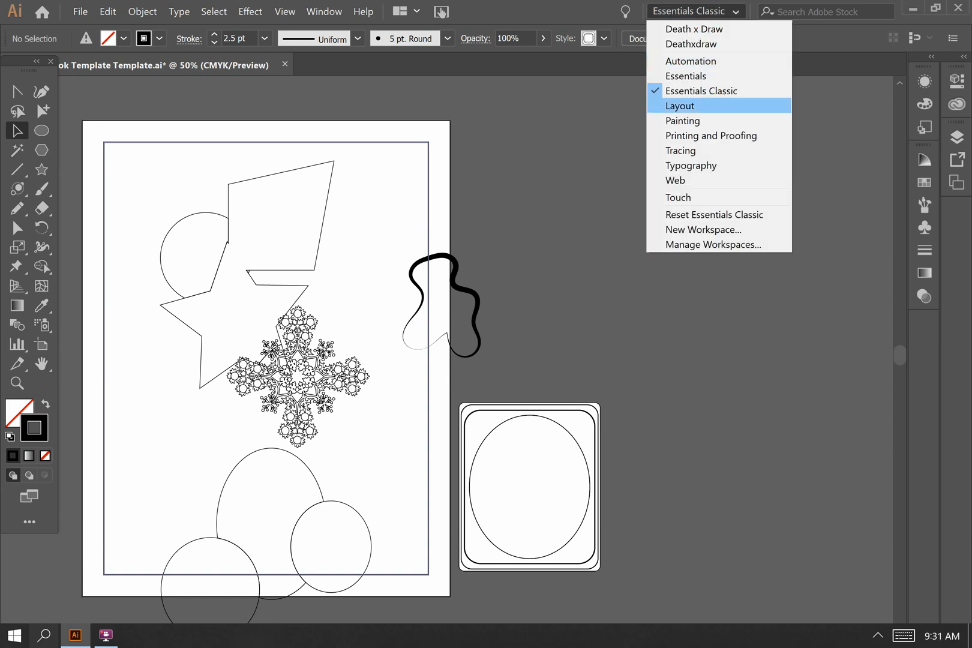